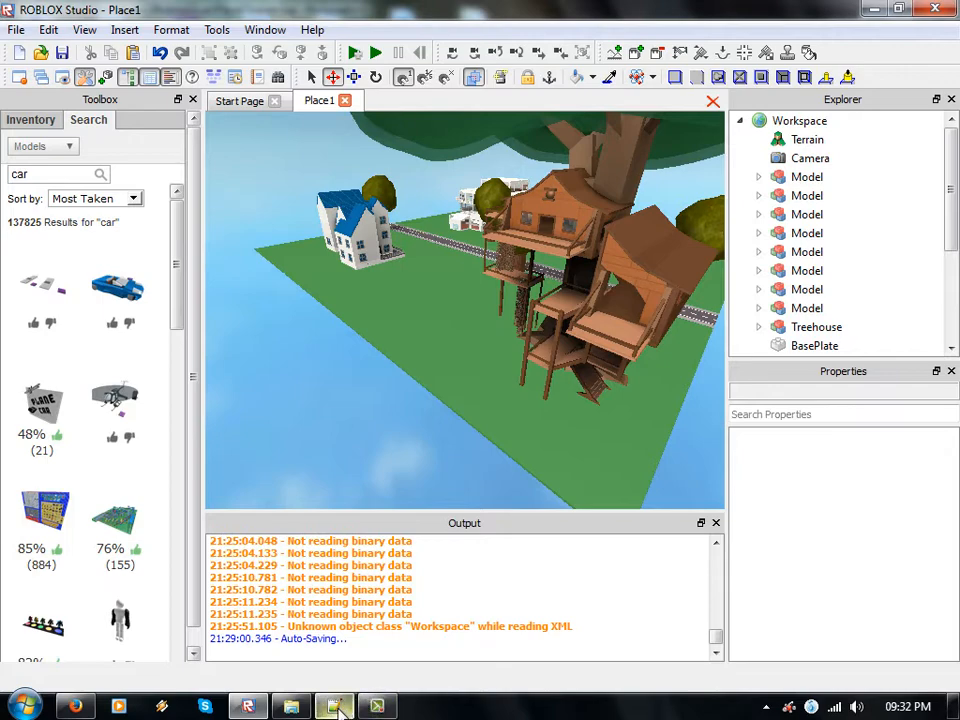
# - Switch to PlaceCleaner.lua in Notepad++ and scroll through its 370 lines of code
pyautogui.click(332, 704)
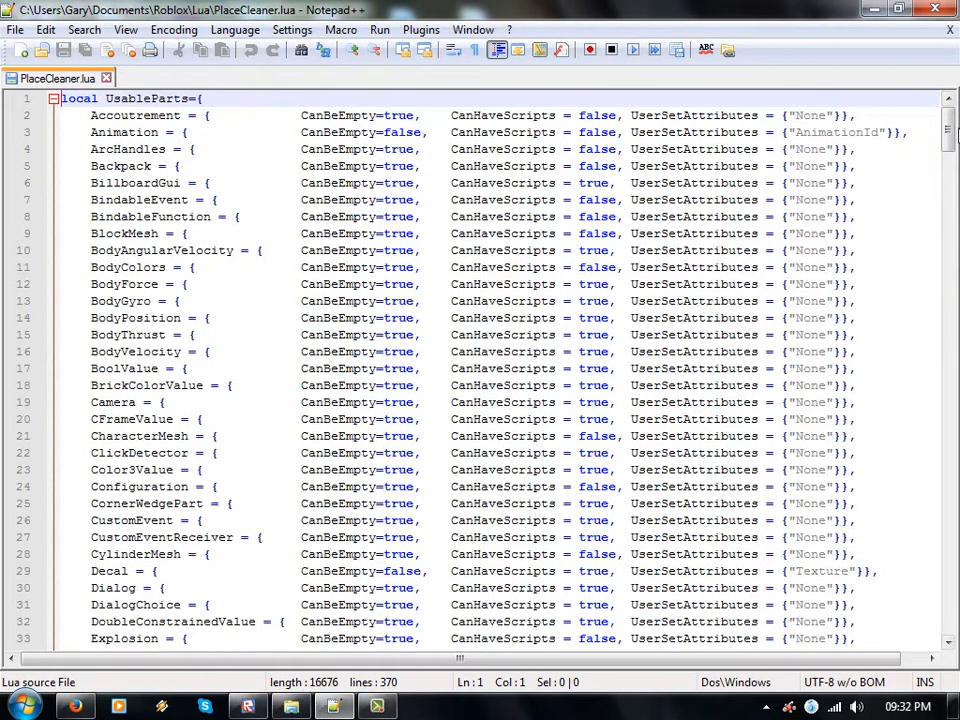
pyautogui.scroll(-3)
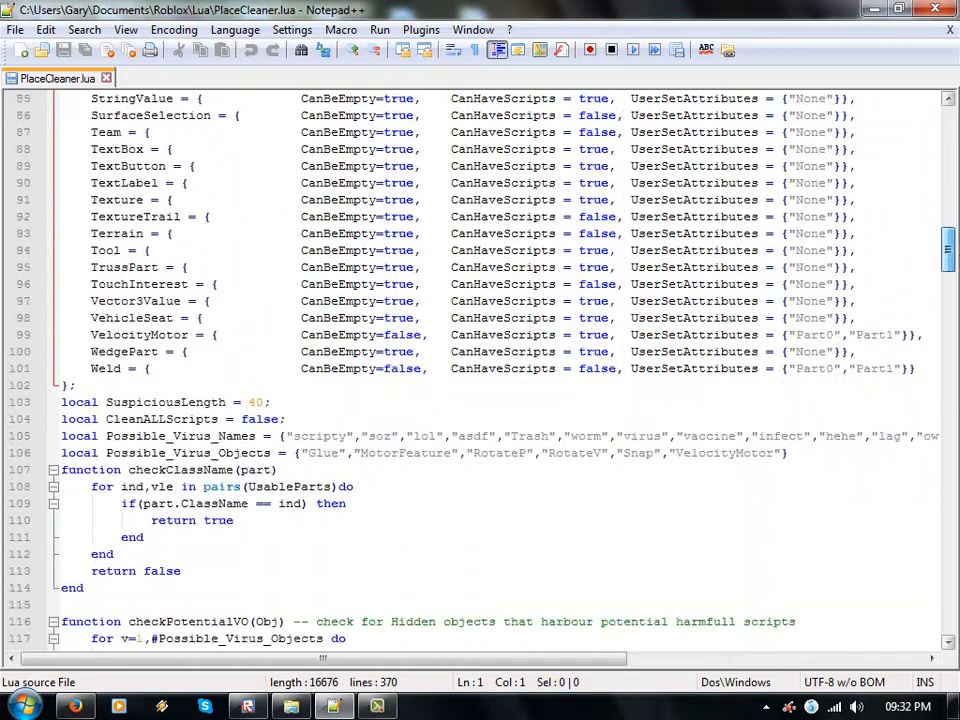
pyautogui.scroll(-3)
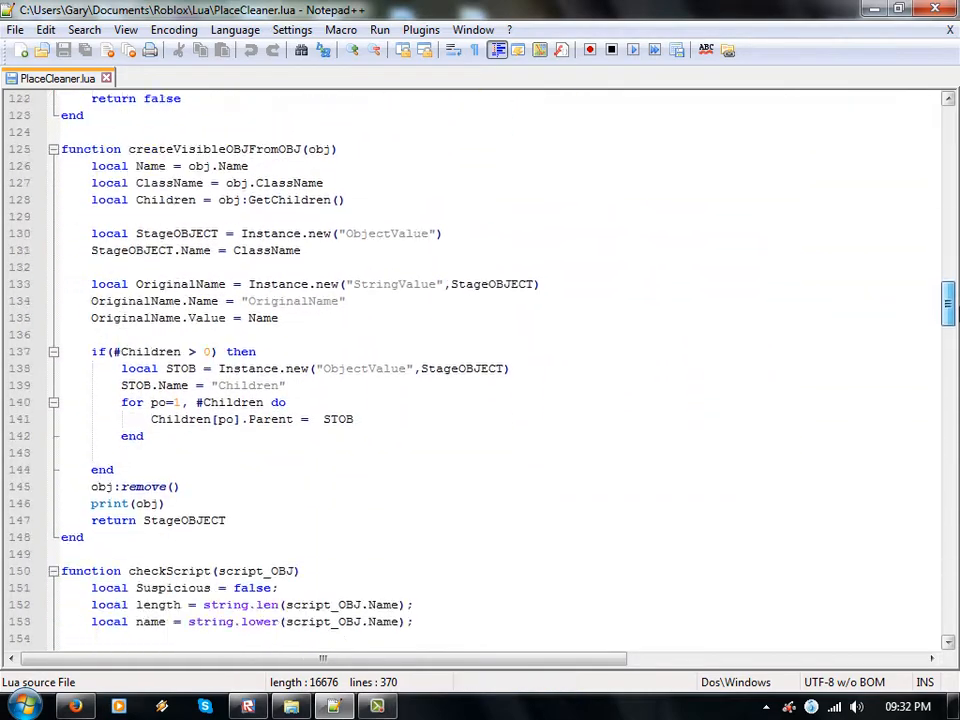
pyautogui.scroll(-3)
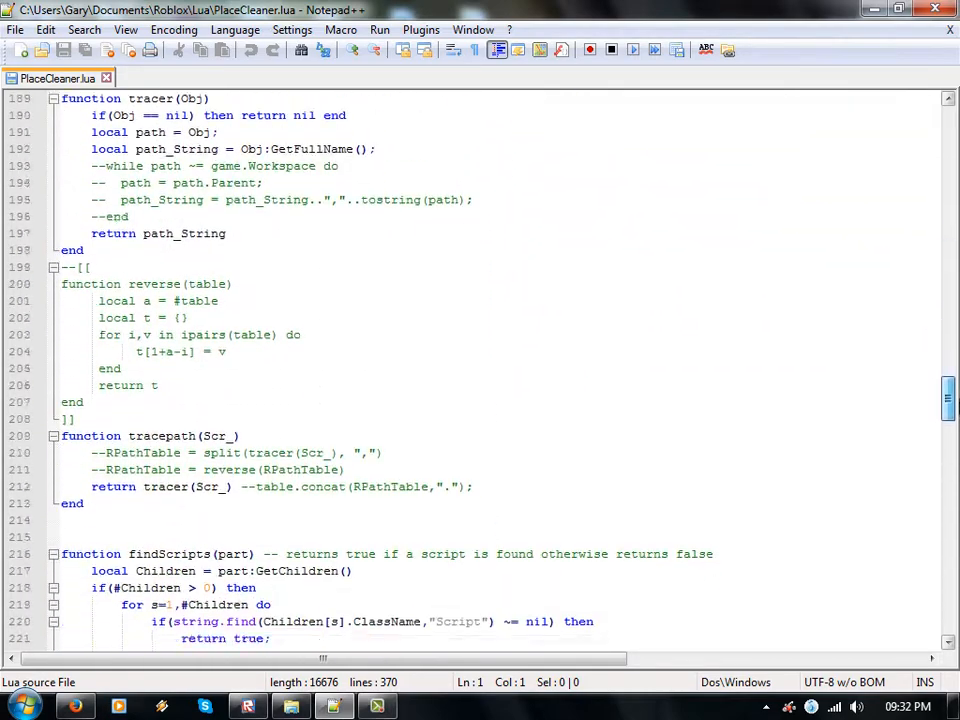
pyautogui.scroll(-3)
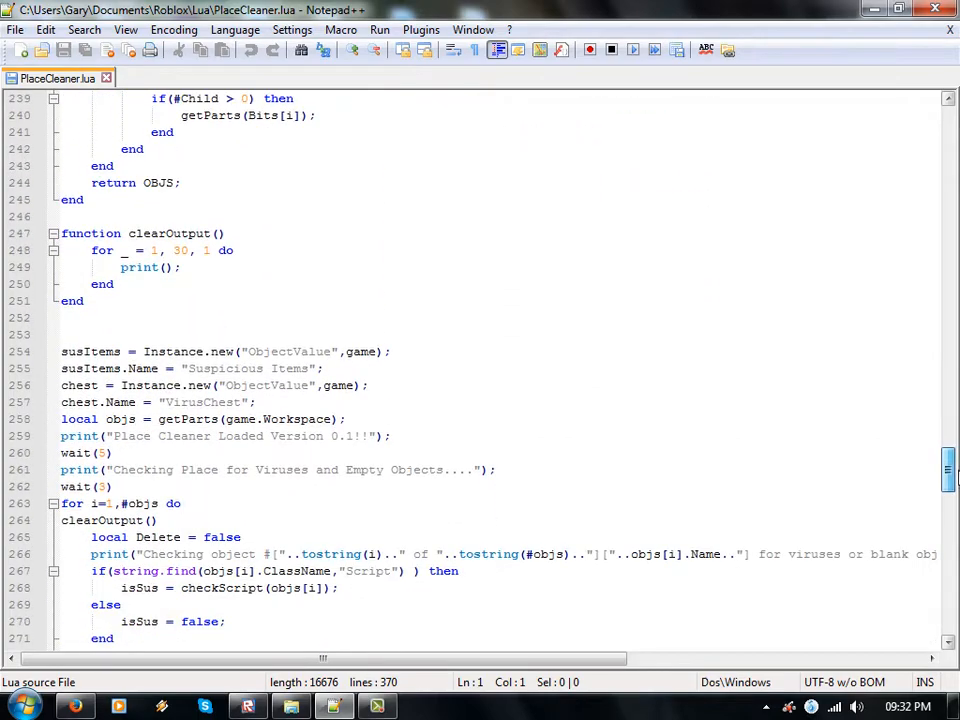
pyautogui.scroll(-3)
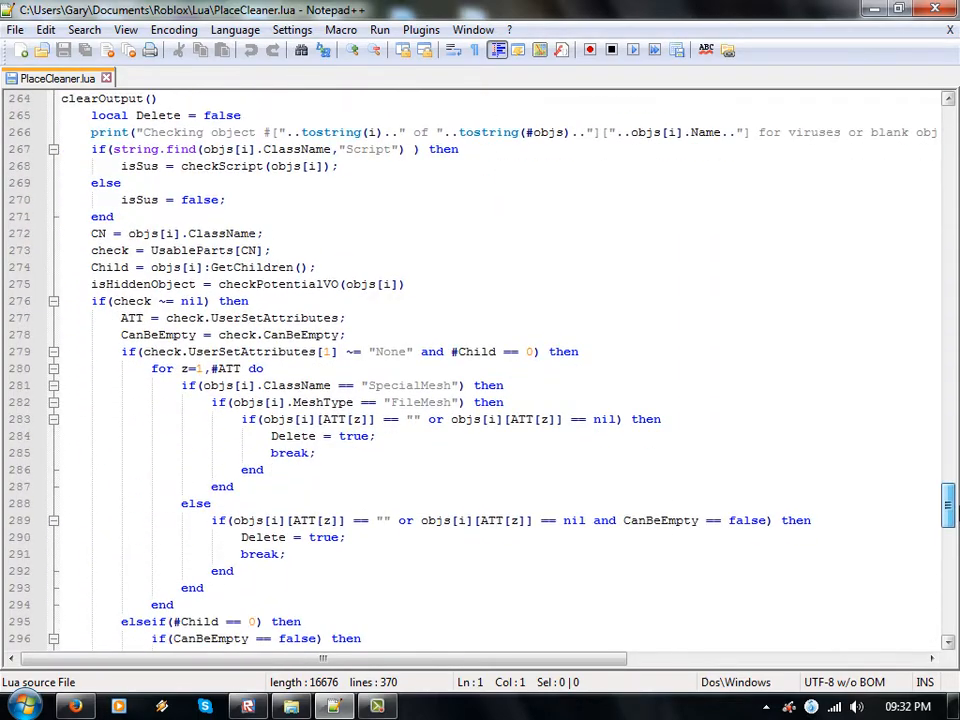
pyautogui.scroll(-3)
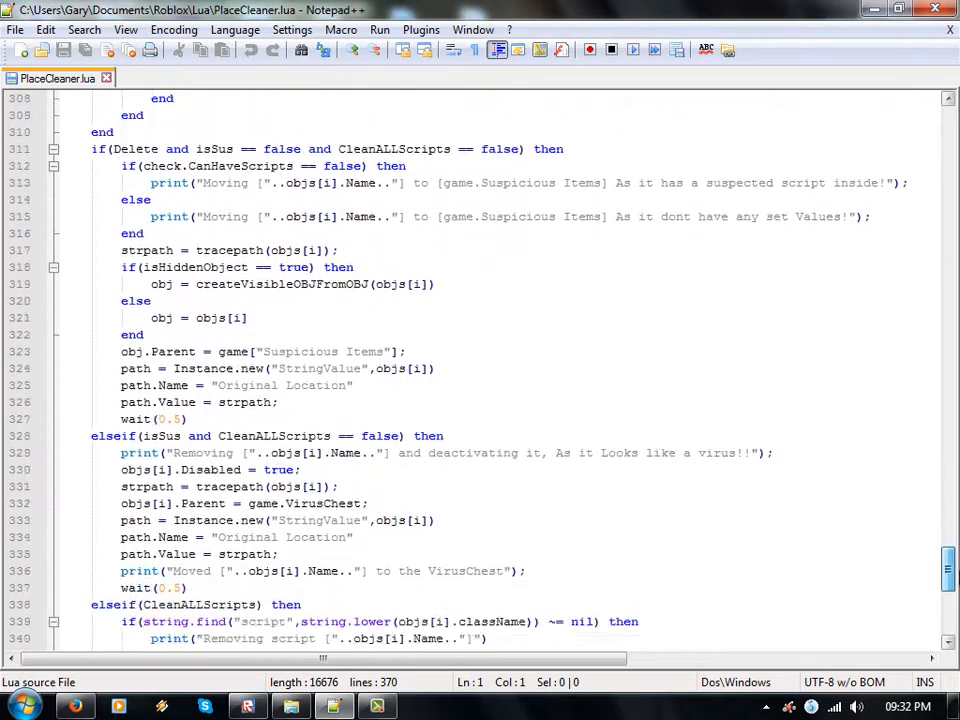
pyautogui.scroll(-3)
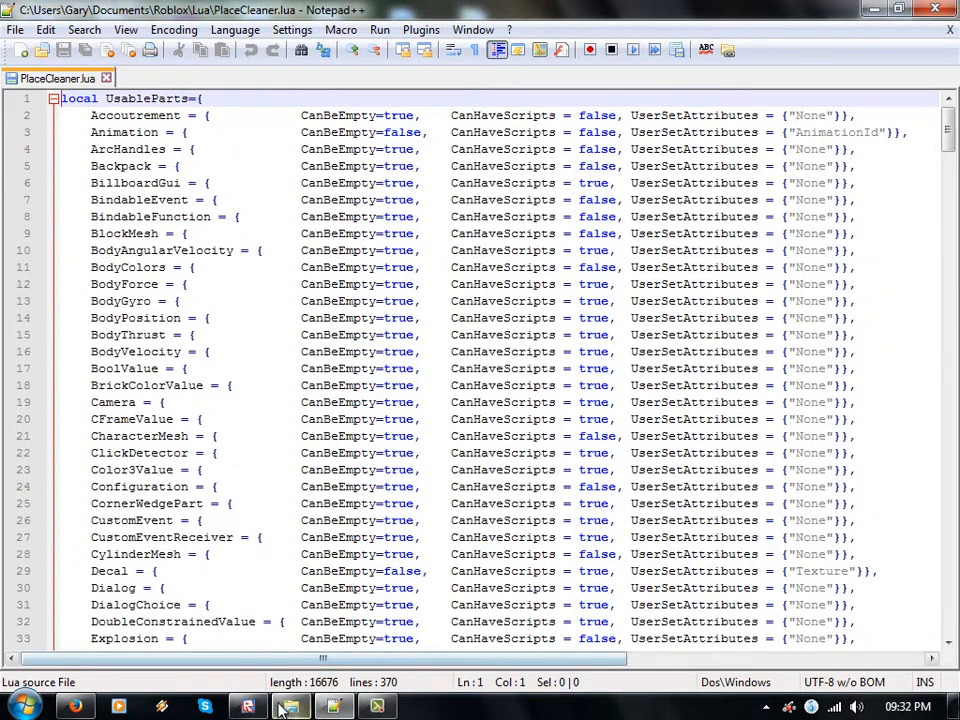
# - Return to Place1 in Roblox Studio, turn the camera toward the houses and show the Tools menu
pyautogui.click(246, 708)
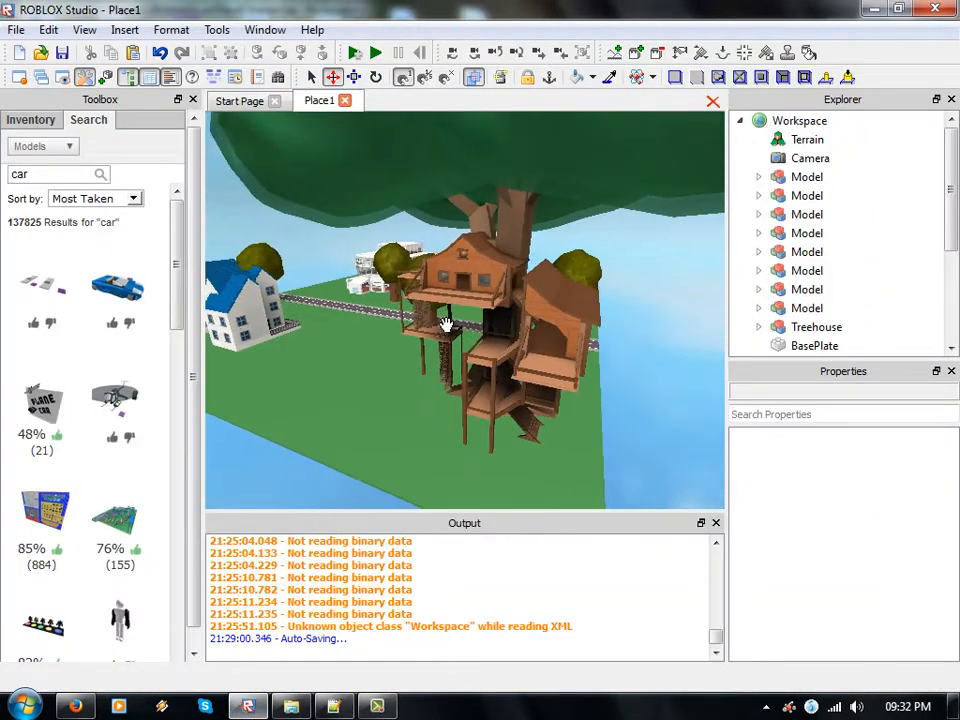
pyautogui.moveTo(444, 320); pyautogui.dragTo(290, 360)
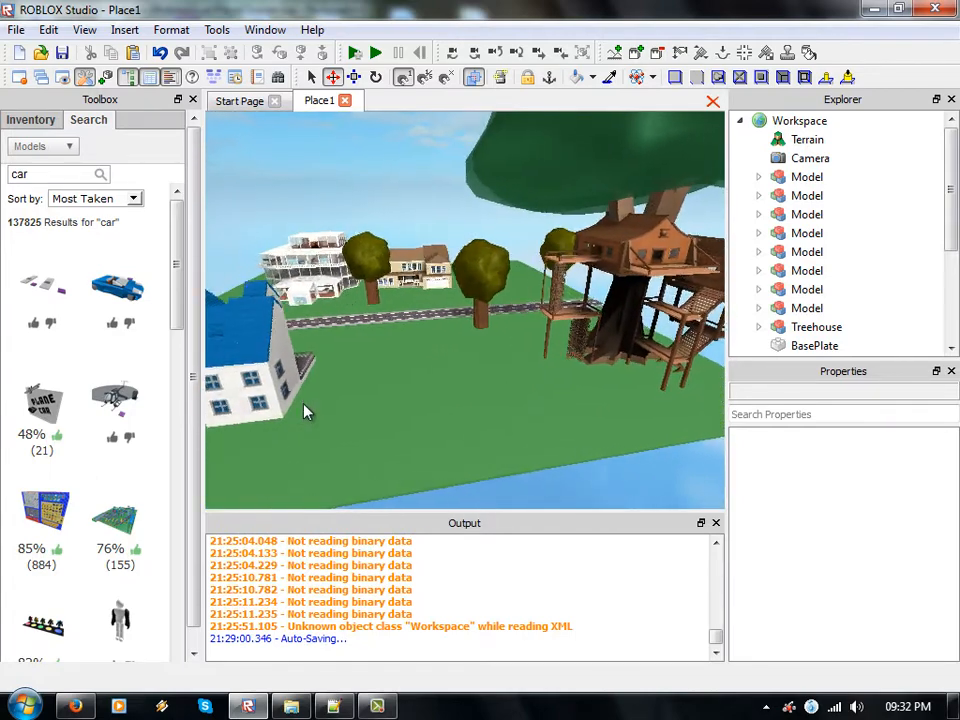
pyautogui.click(216, 30)
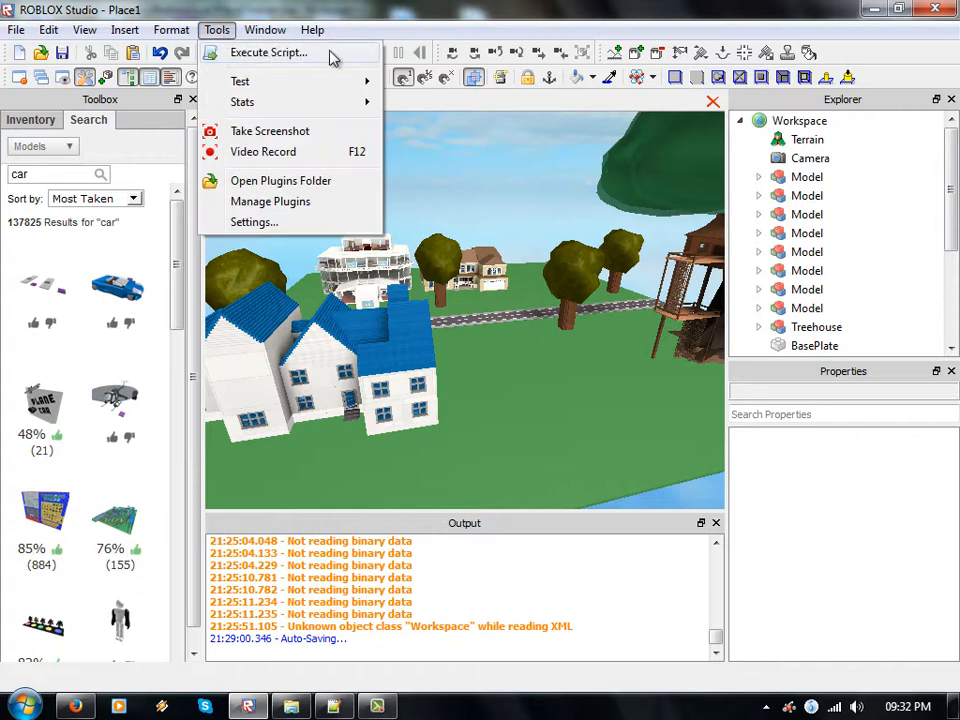
pyautogui.moveTo(278, 60)
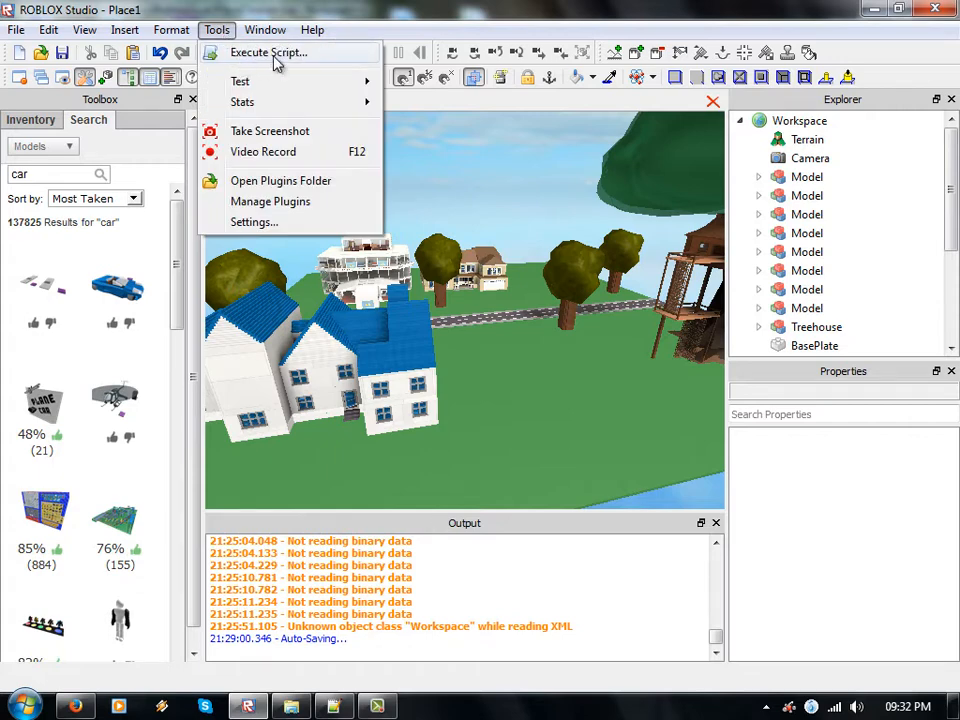
pyautogui.moveTo(836, 52)
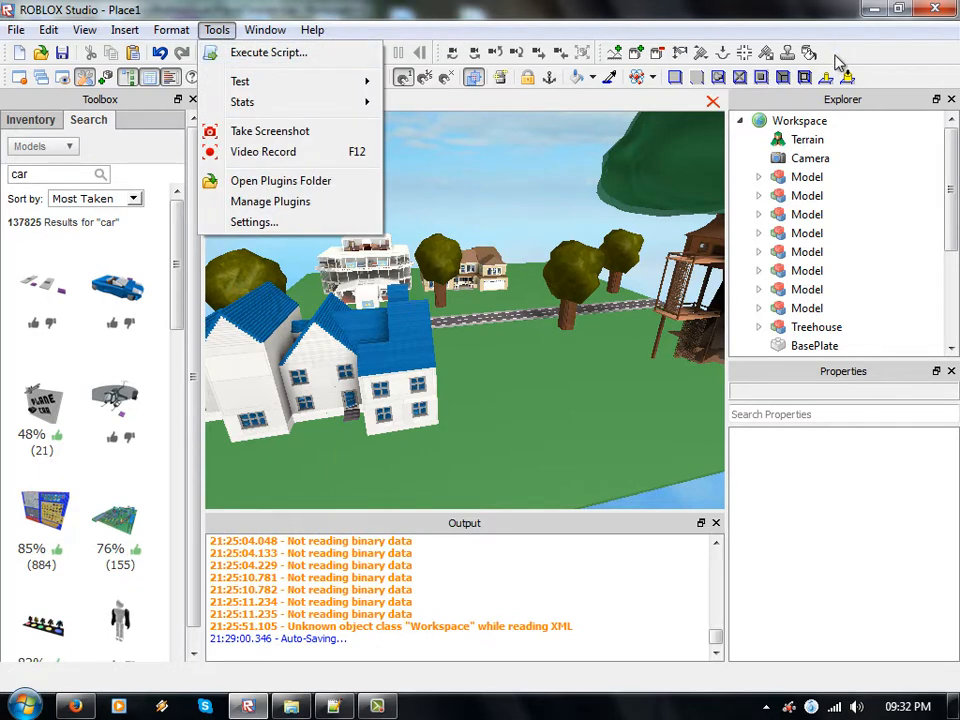
pyautogui.moveTo(850, 56)
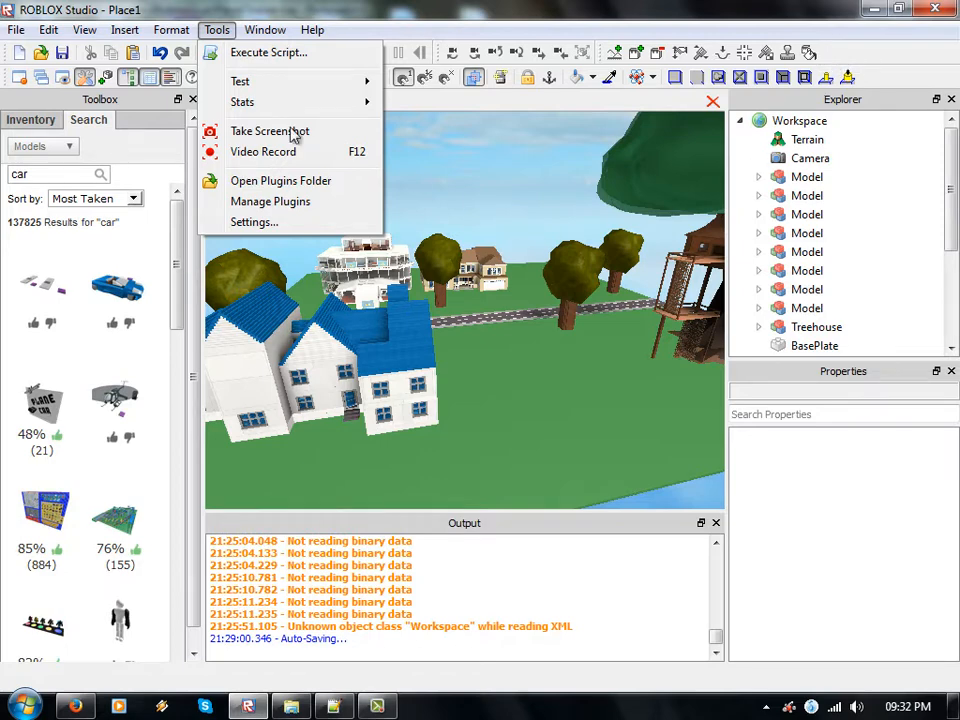
pyautogui.moveTo(272, 52)
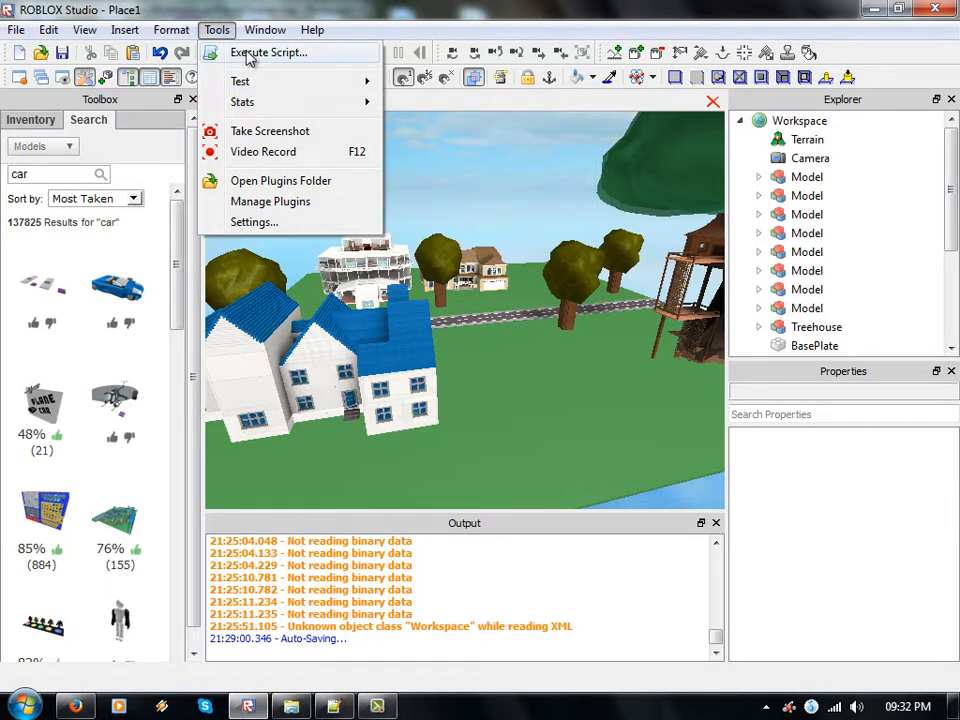
# - Run PlaceCleaner.lua on the place via Execute Script, starting the 10,763-object virus scan
pyautogui.click(268, 52)
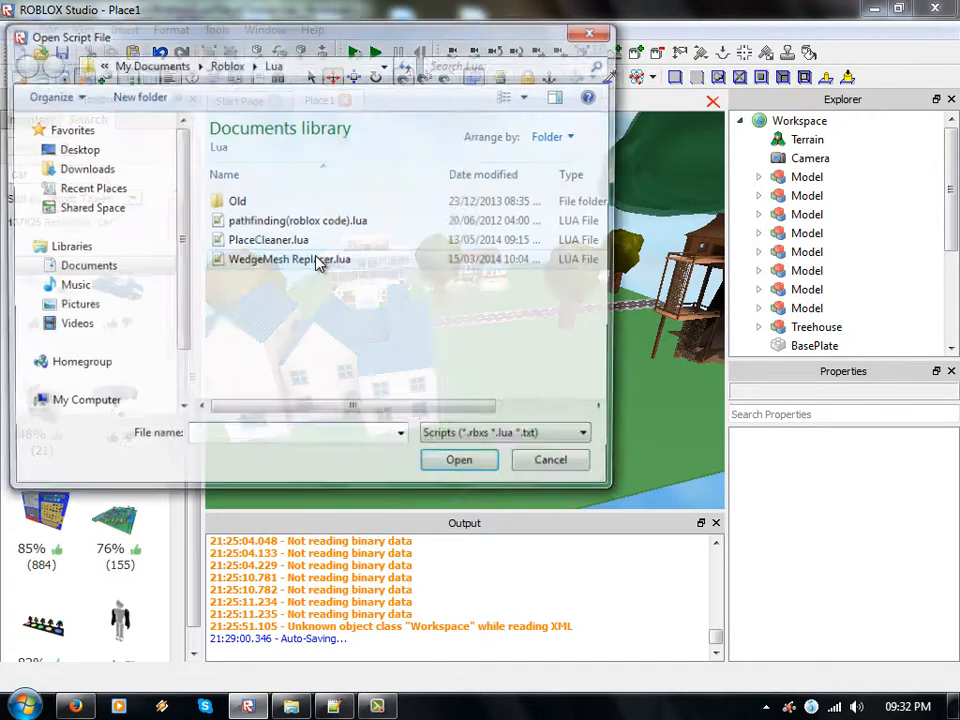
pyautogui.click(268, 240)
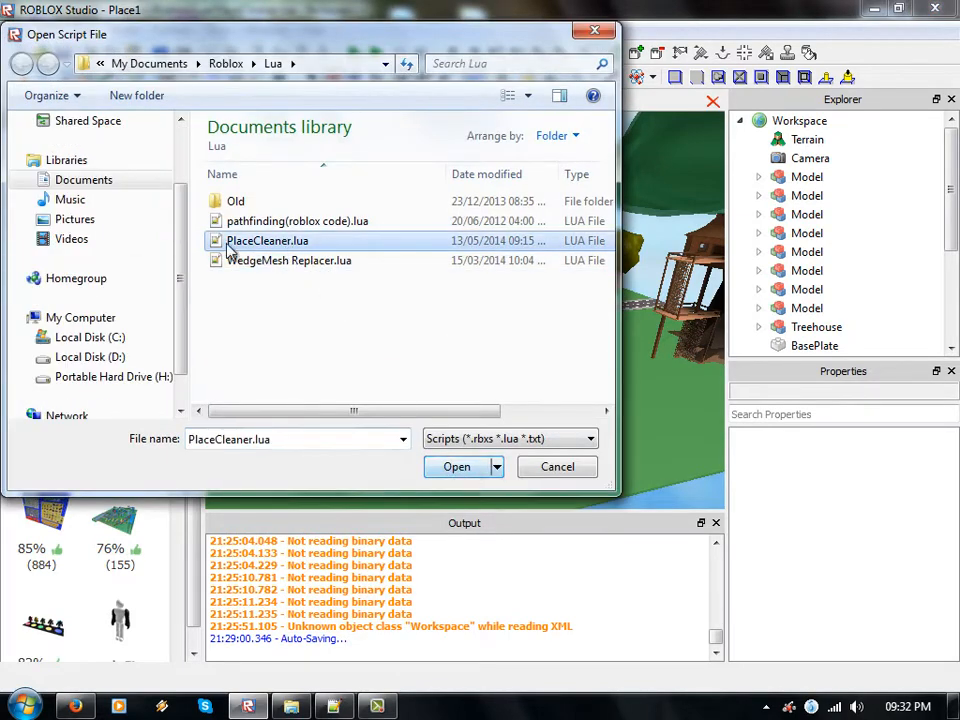
pyautogui.moveTo(330, 684)
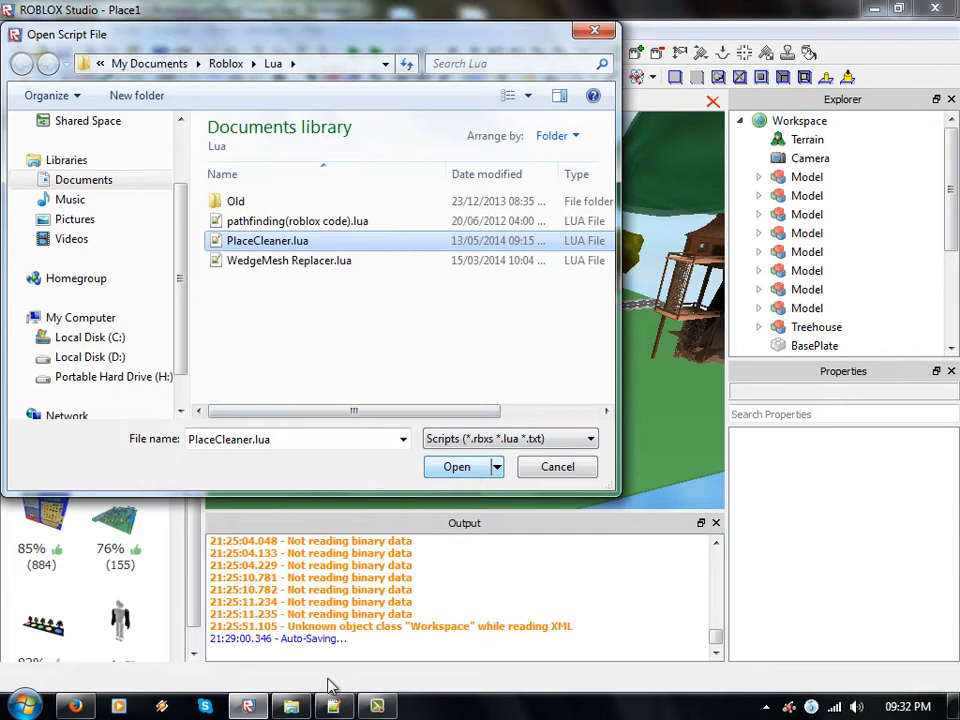
pyautogui.click(456, 466)
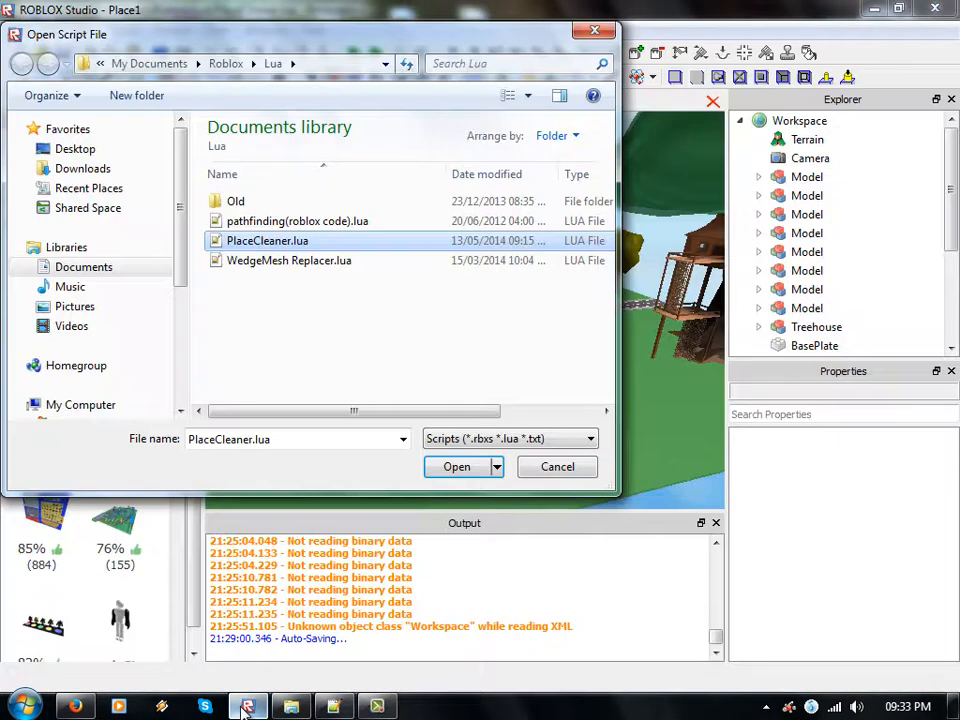
pyautogui.click(456, 466)
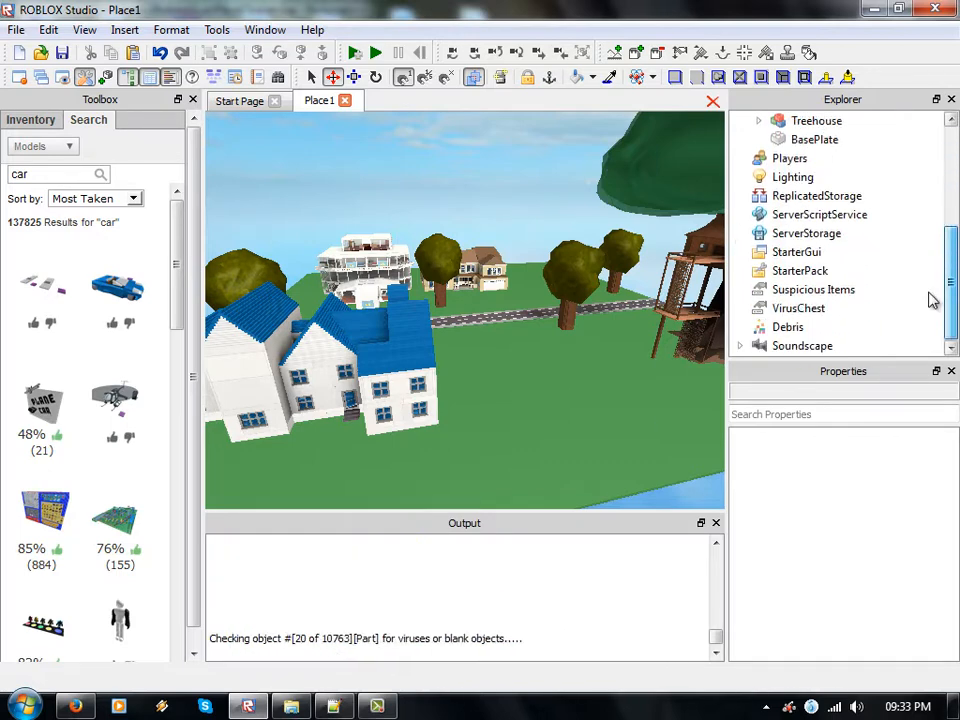
# - Inspect the new Suspicious Items folder, expand VirusChest and view a quarantined Anti-Lag script
pyautogui.click(812, 288)
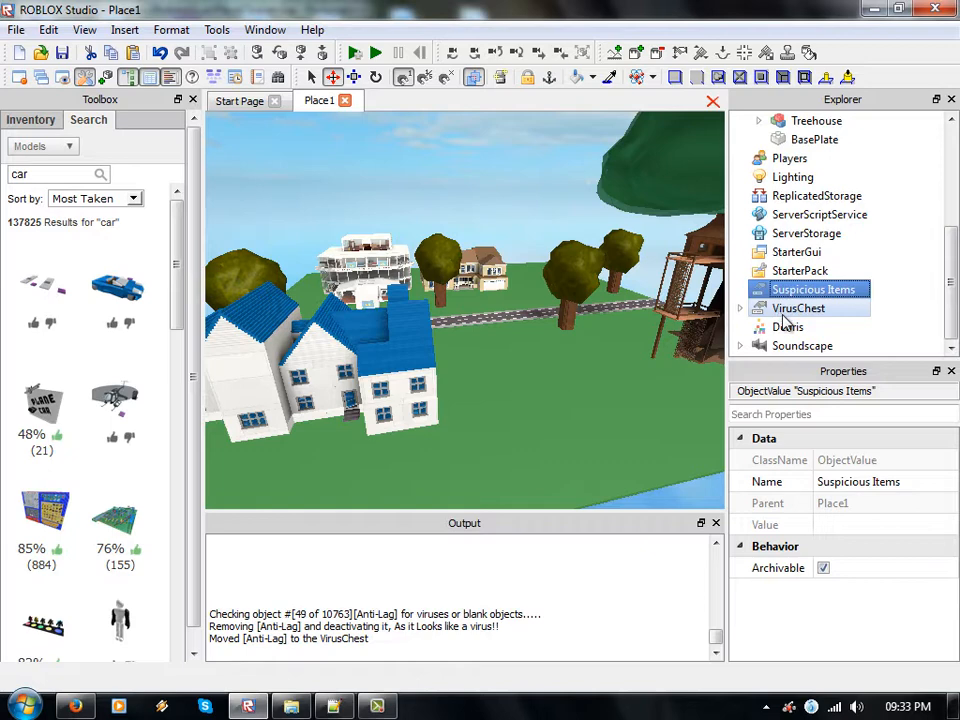
pyautogui.click(798, 308)
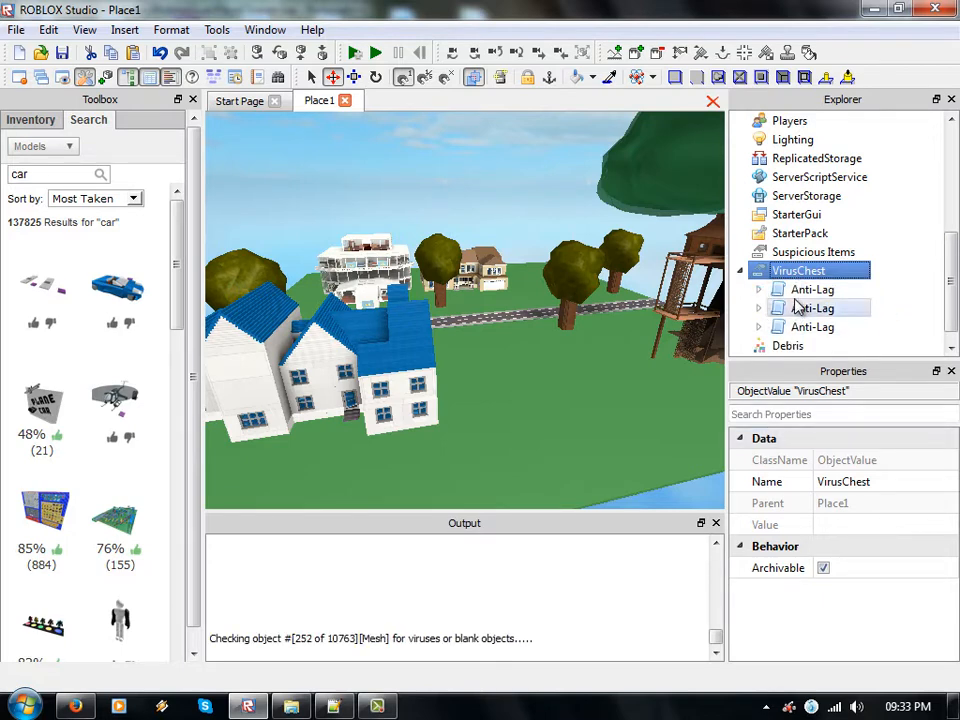
pyautogui.doubleClick(812, 288)
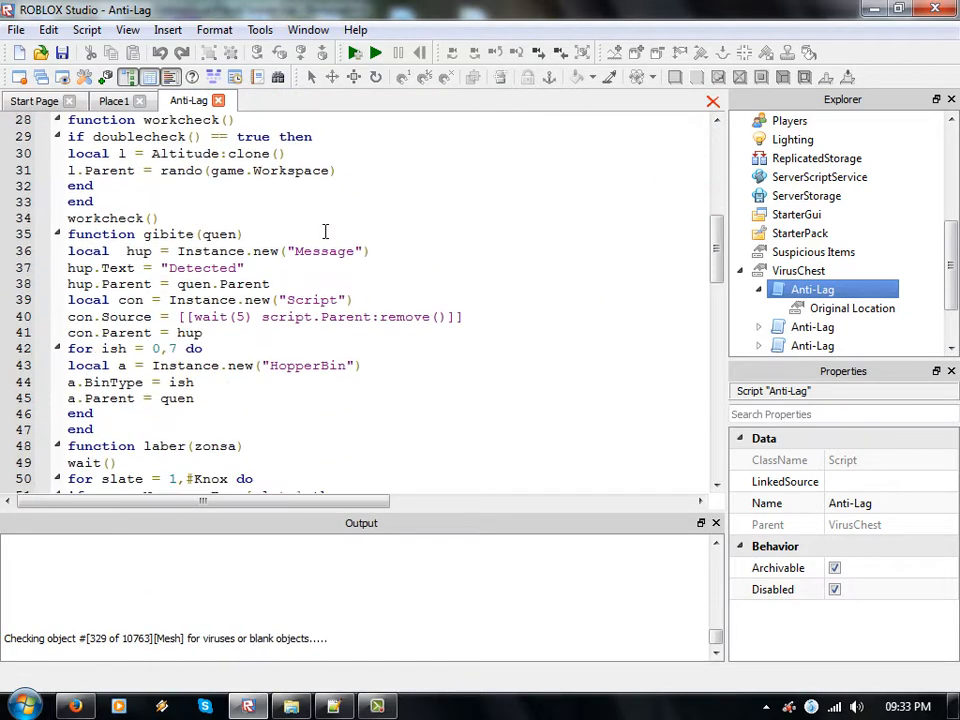
# - Review the Anti-Lag script's code and close it while the scan finishes
pyautogui.scroll(-3)
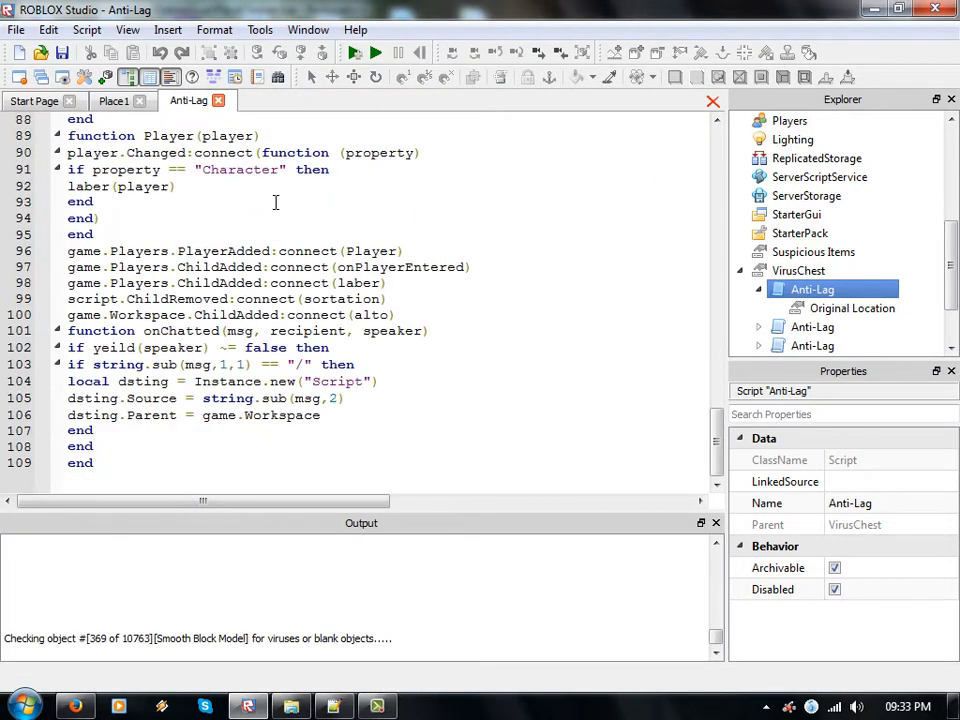
pyautogui.click(112, 100)
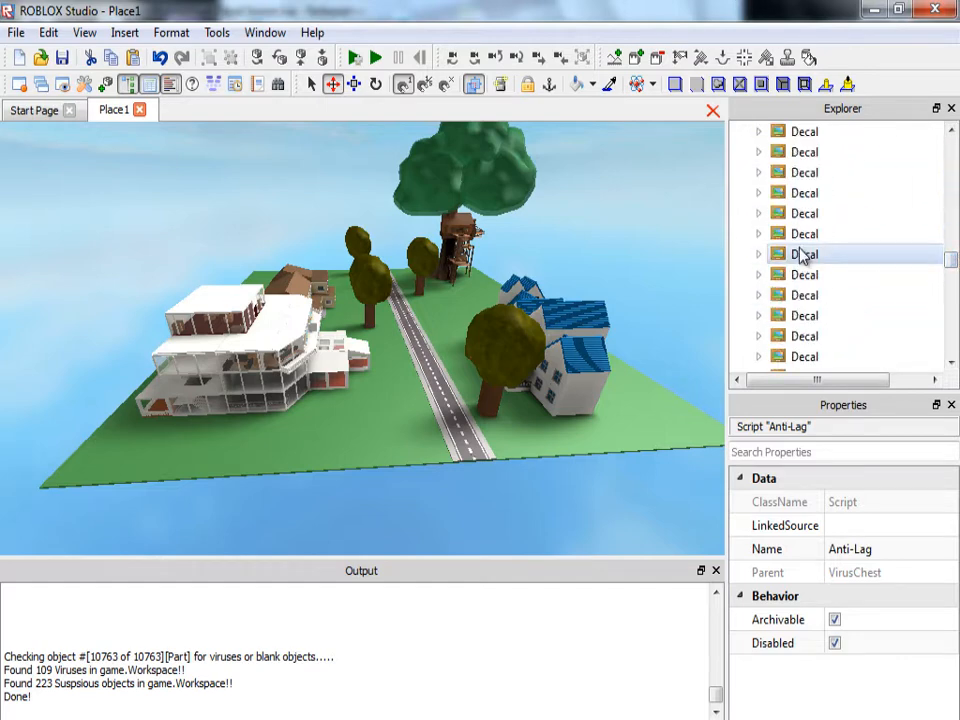
# - Reveal a flagged Decal's Original Location value pointing to Workspace.Model.buffet.Burger.Decal
pyautogui.click(804, 254)
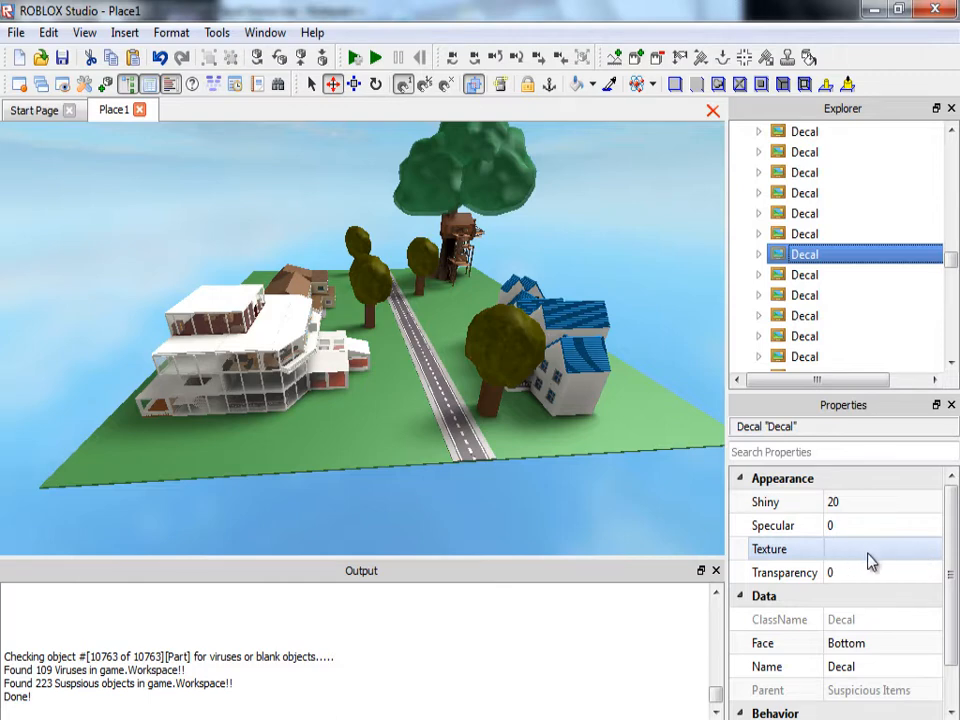
pyautogui.click(758, 254)
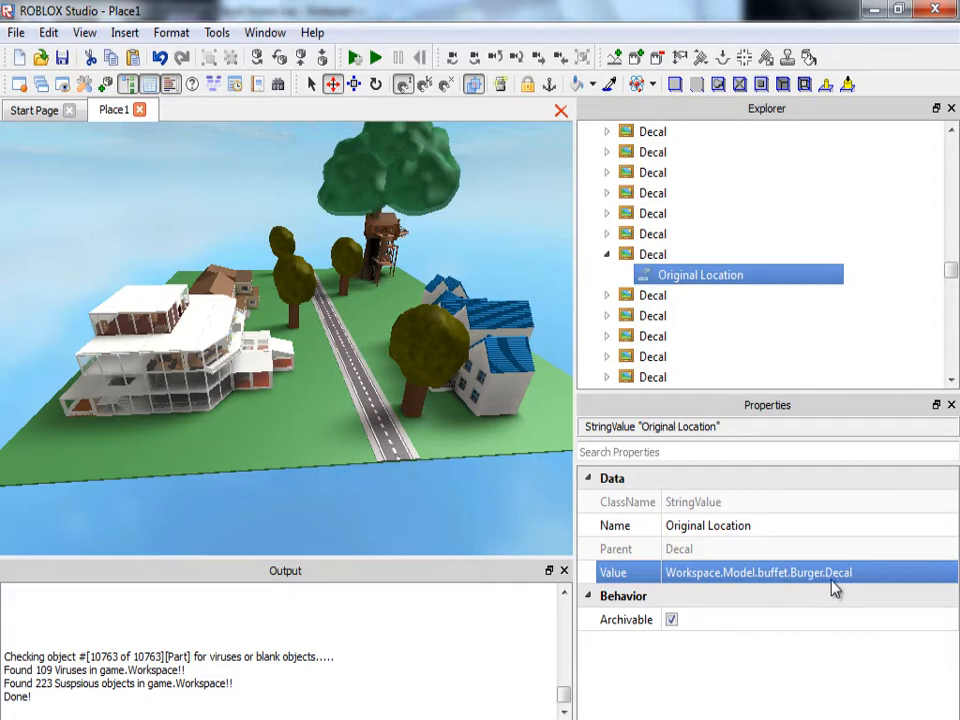
pyautogui.moveTo(408, 248)
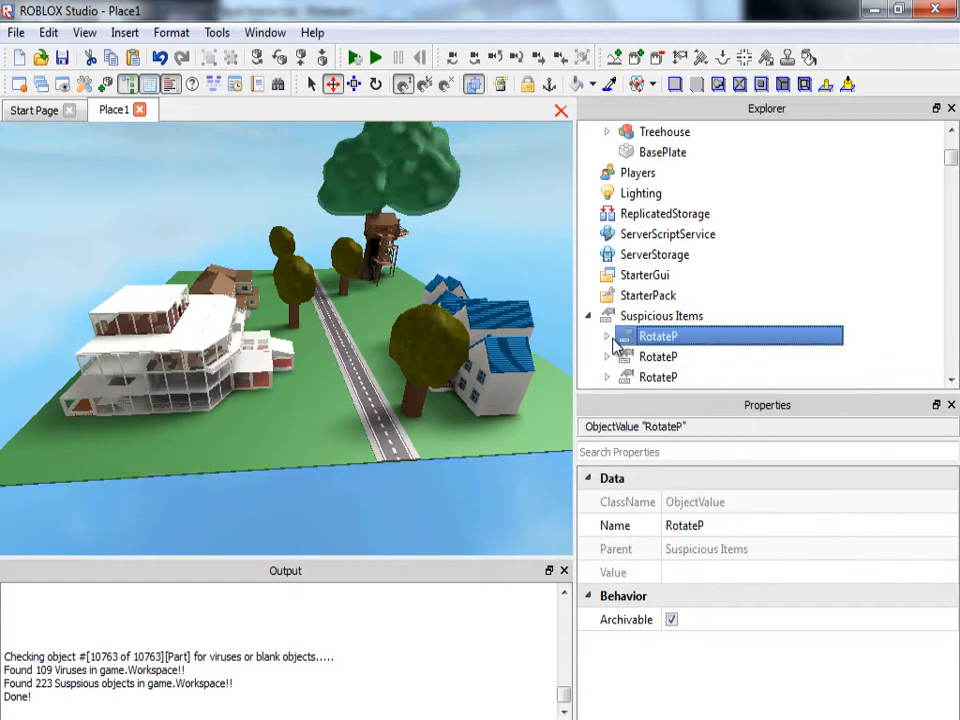
# - Expand a flagged RotateP item and read its OriginalName value, then select Suspicious Items
pyautogui.click(604, 336)
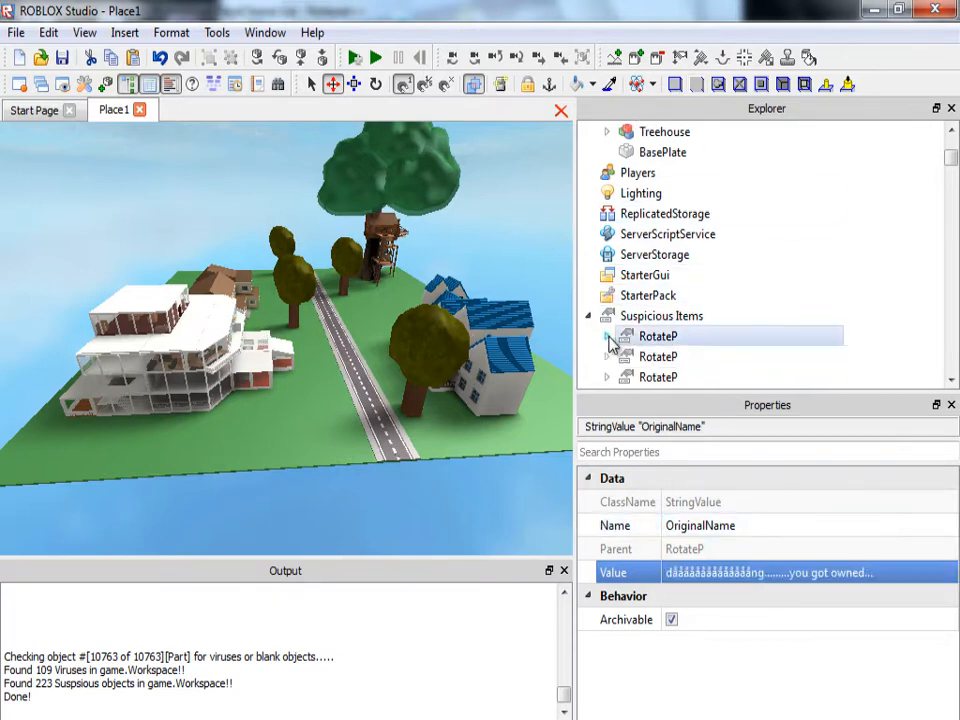
pyautogui.click(608, 336)
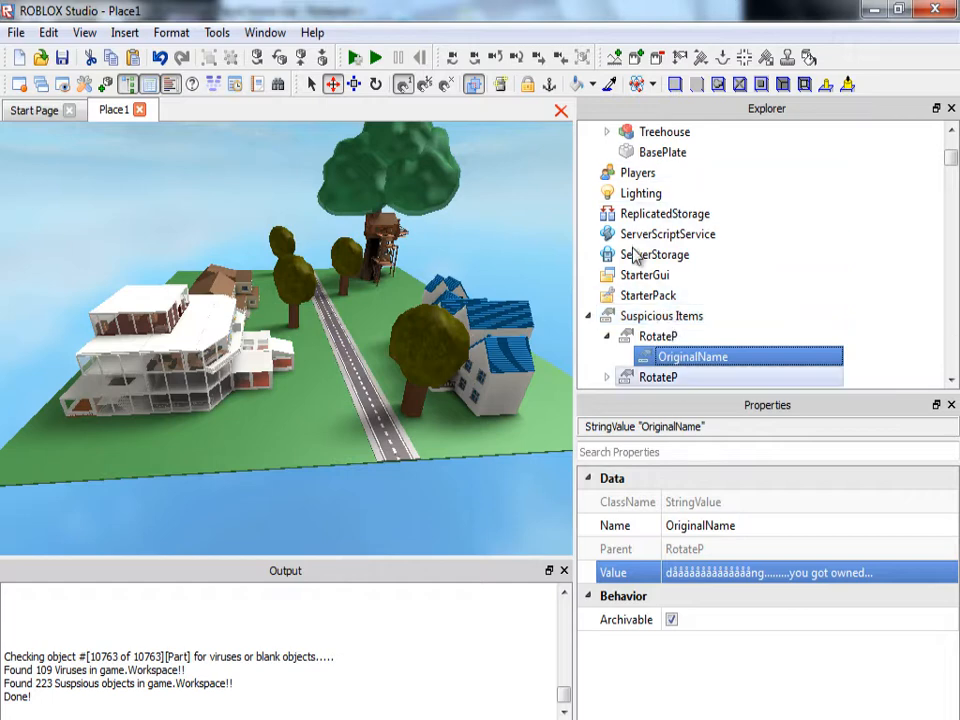
pyautogui.click(656, 336)
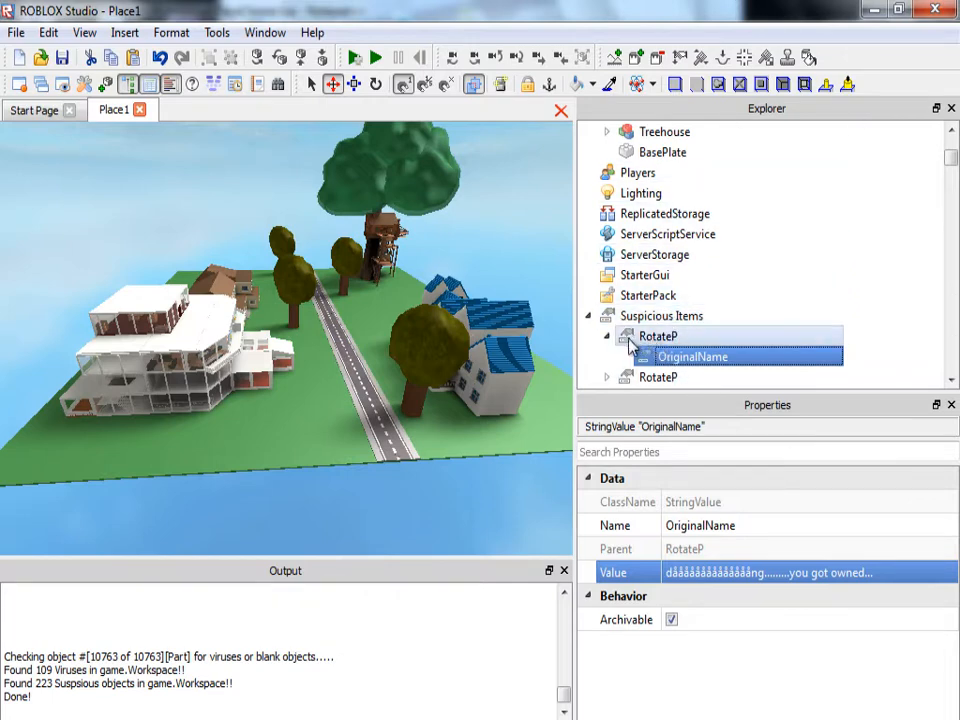
pyautogui.click(660, 336)
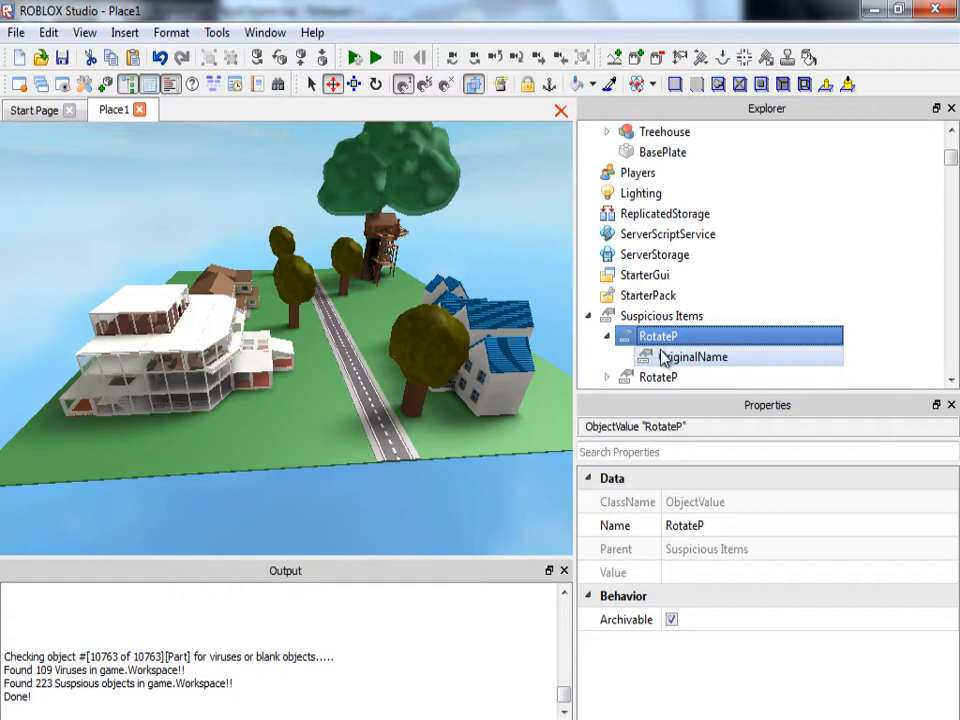
pyautogui.click(692, 356)
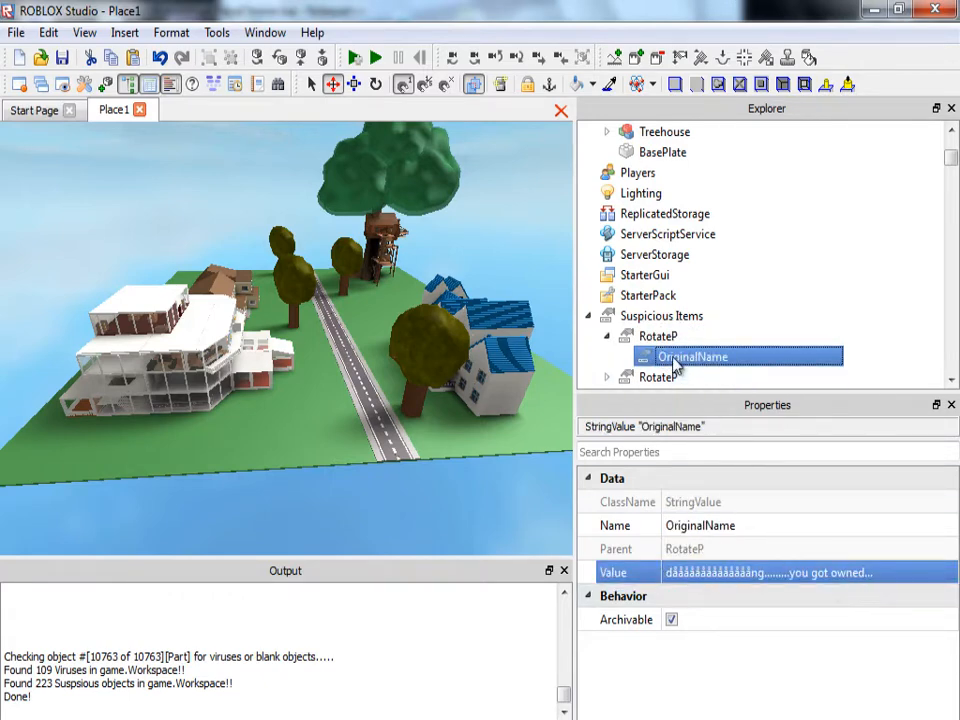
pyautogui.click(652, 336)
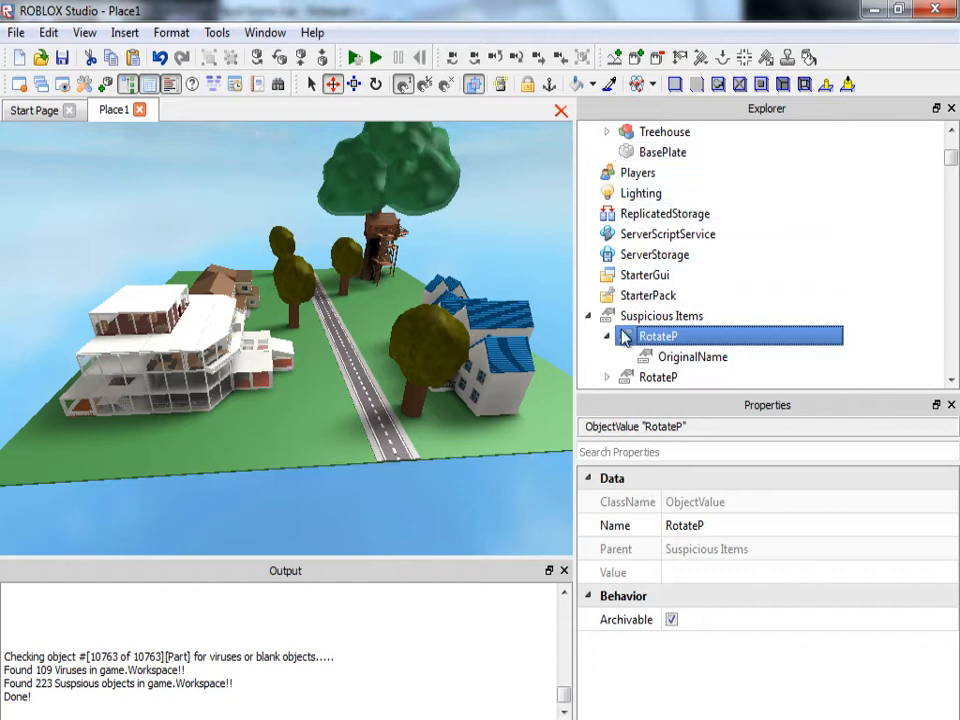
pyautogui.click(660, 316)
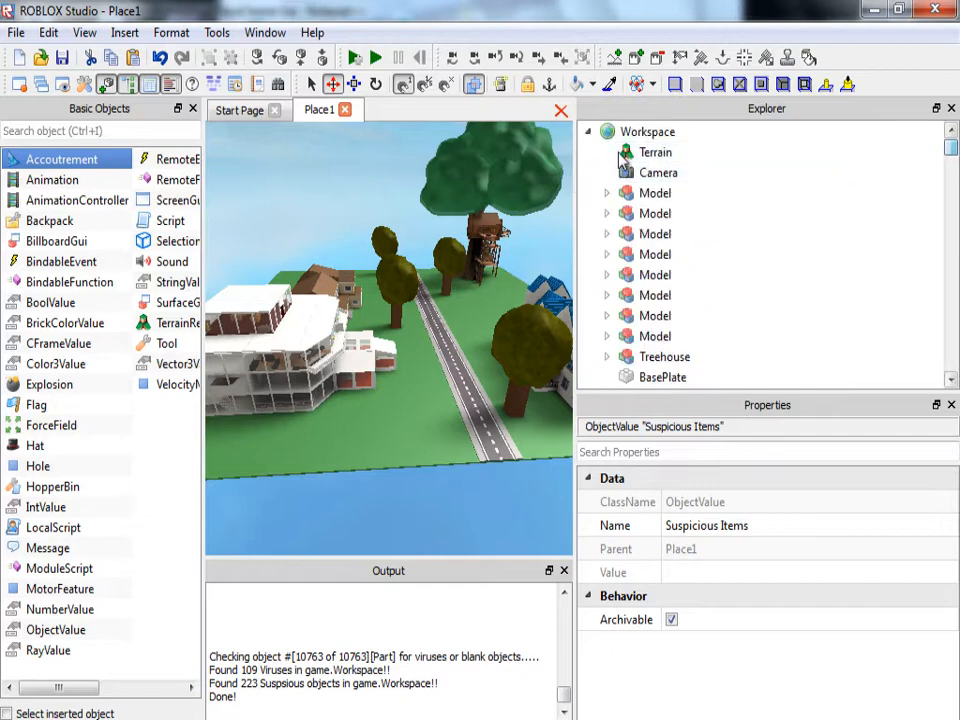
pyautogui.click(650, 132)
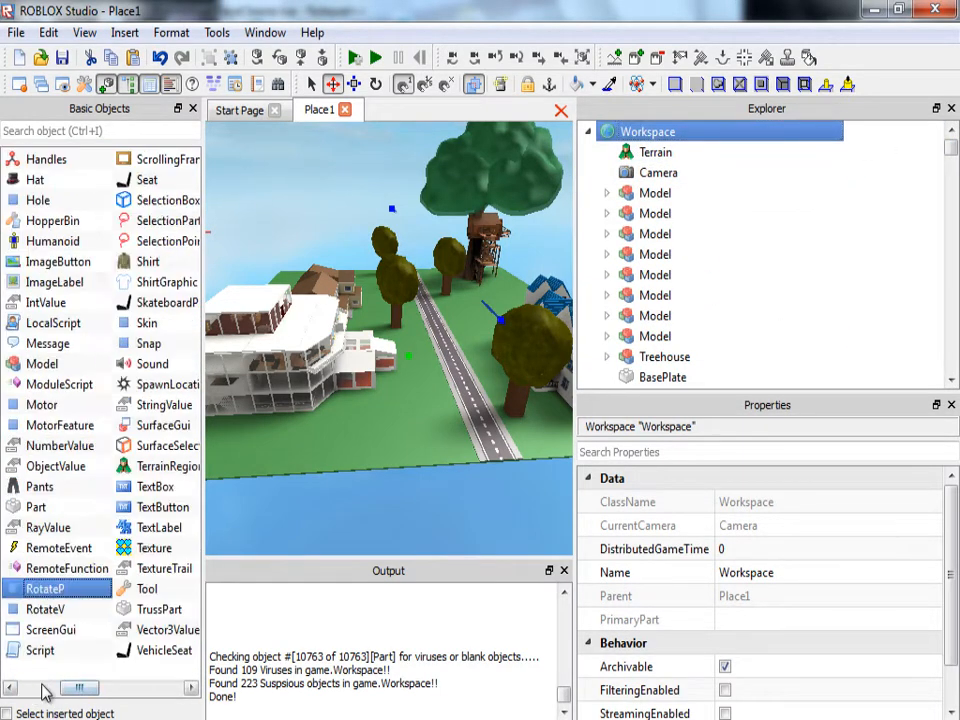
pyautogui.moveTo(236, 570)
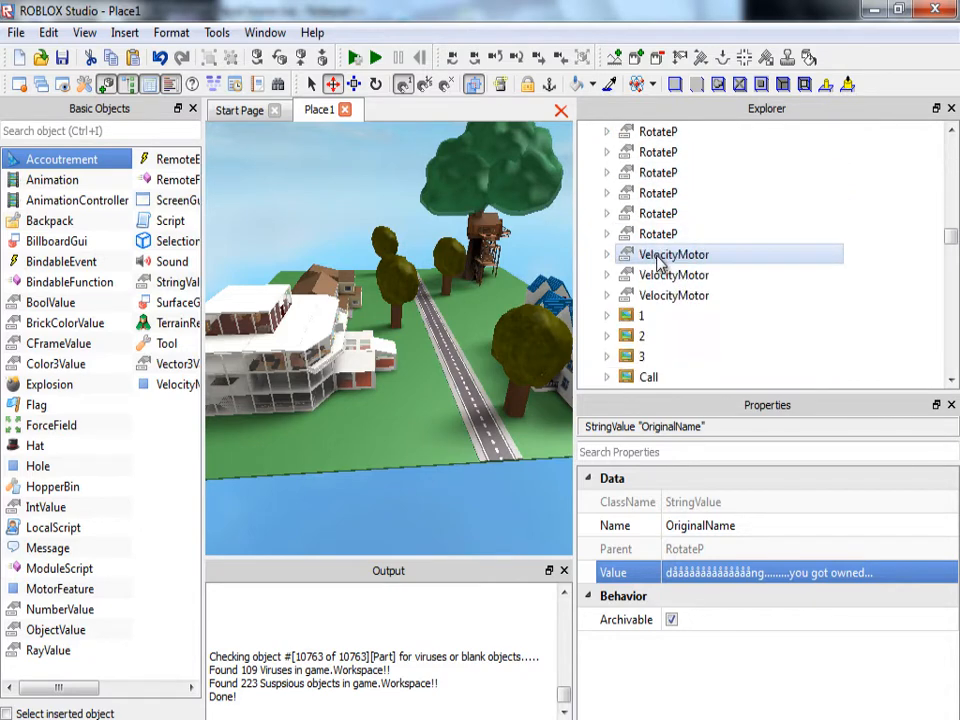
# - Inspect flagged VelocityMotor and Decal entries, then 4D Being's Original Location inside the TV model
pyautogui.click(672, 274)
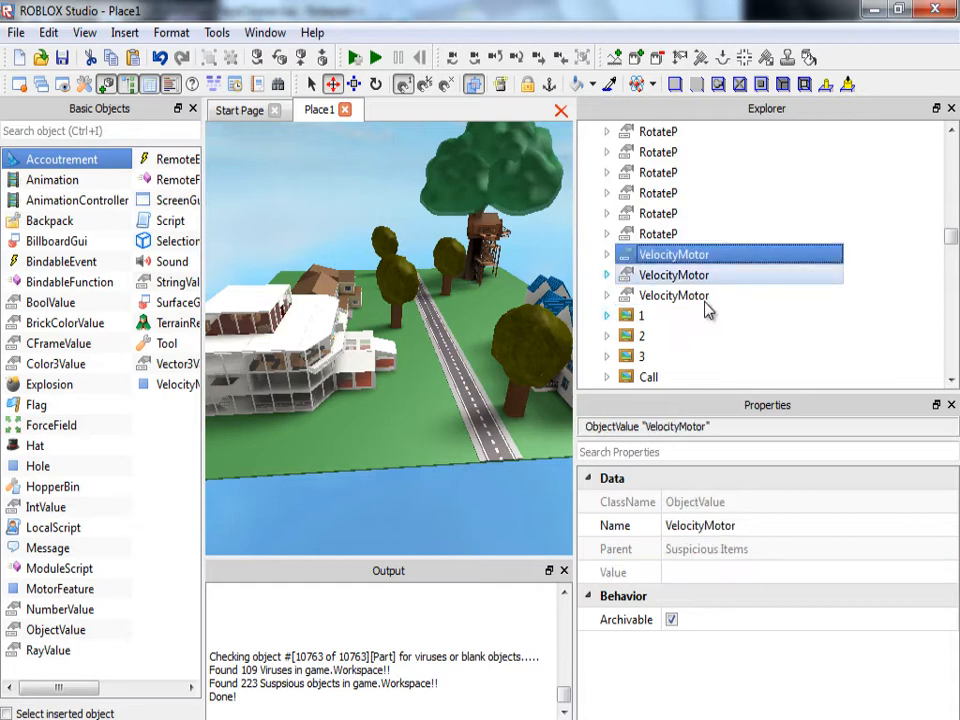
pyautogui.click(644, 336)
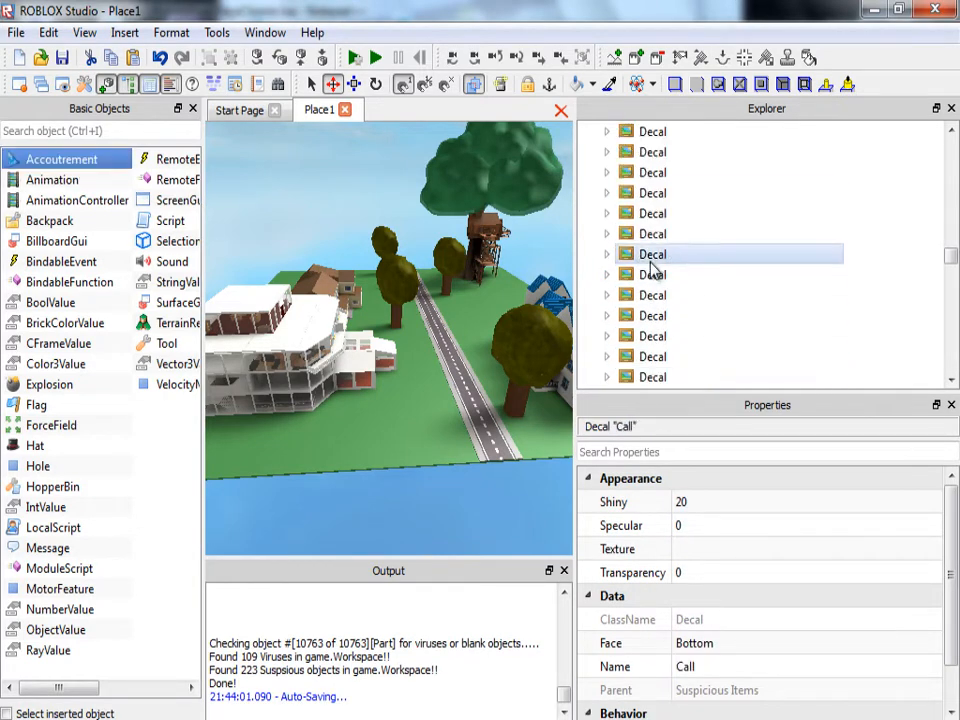
pyautogui.scroll(-3)
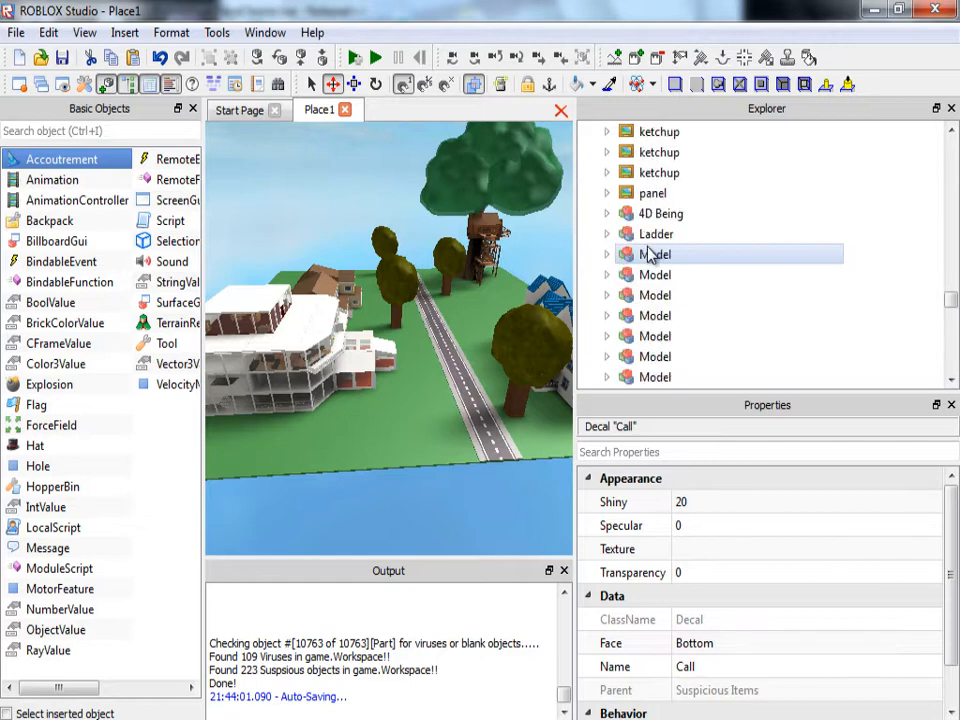
pyautogui.click(660, 212)
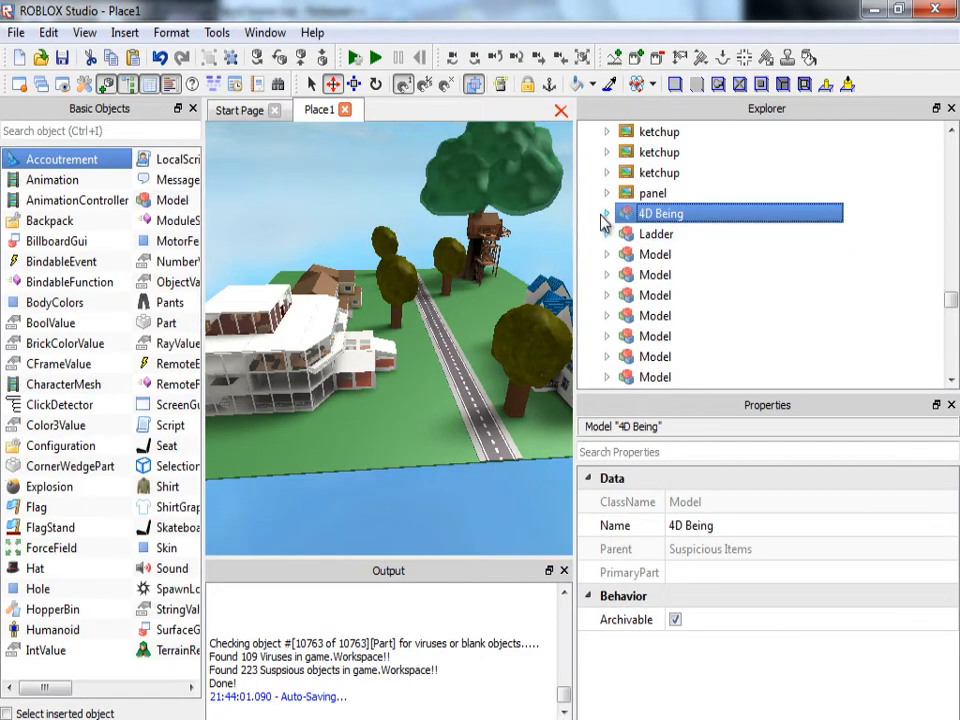
pyautogui.click(606, 212)
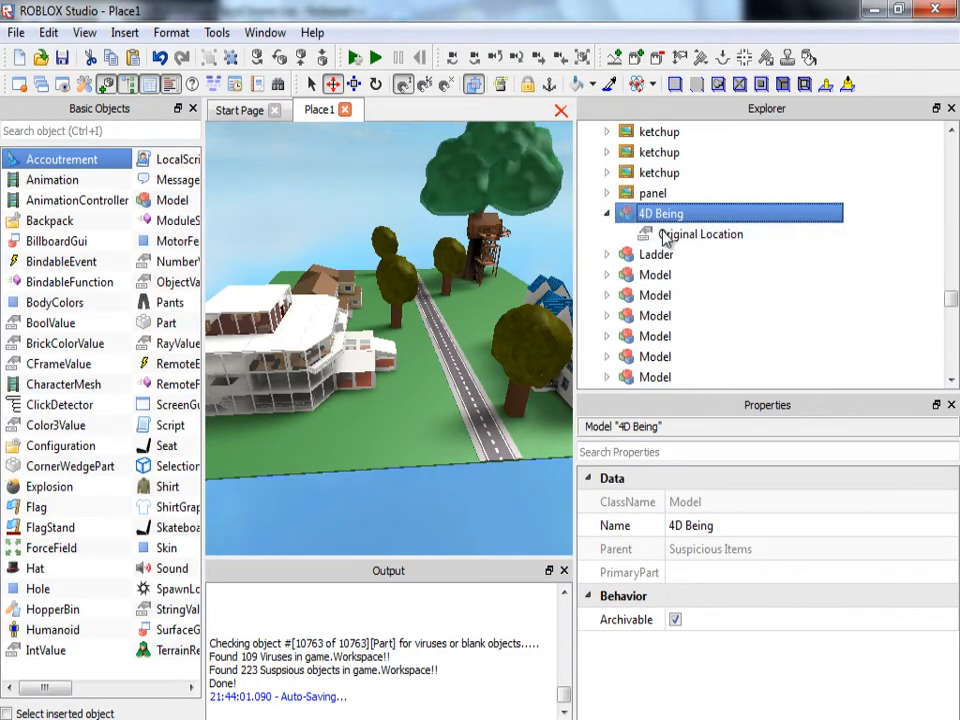
pyautogui.click(702, 232)
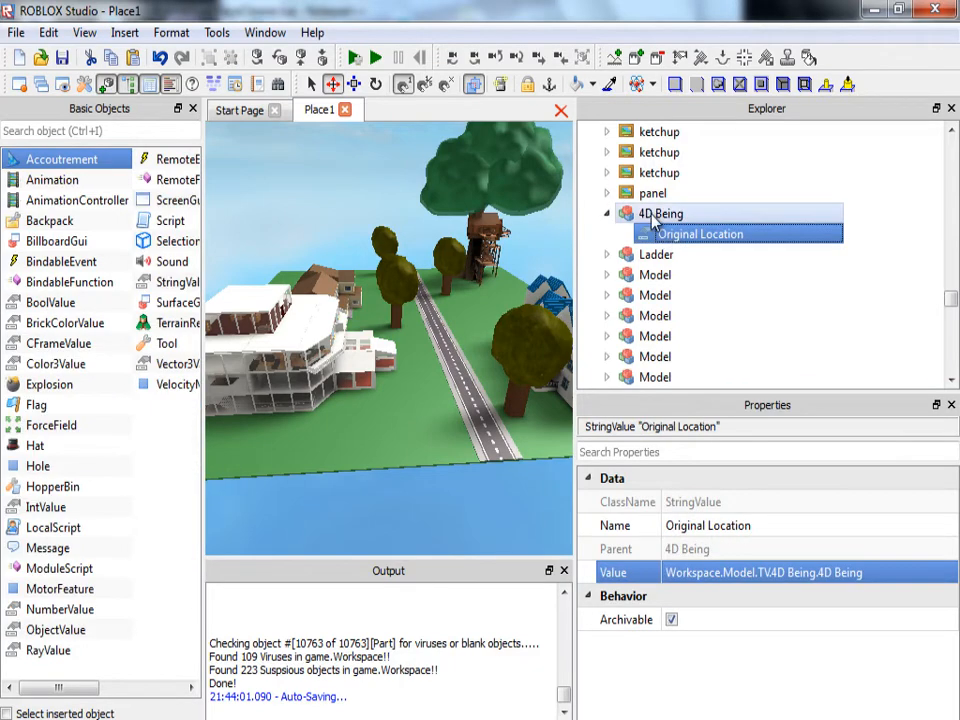
pyautogui.click(660, 212)
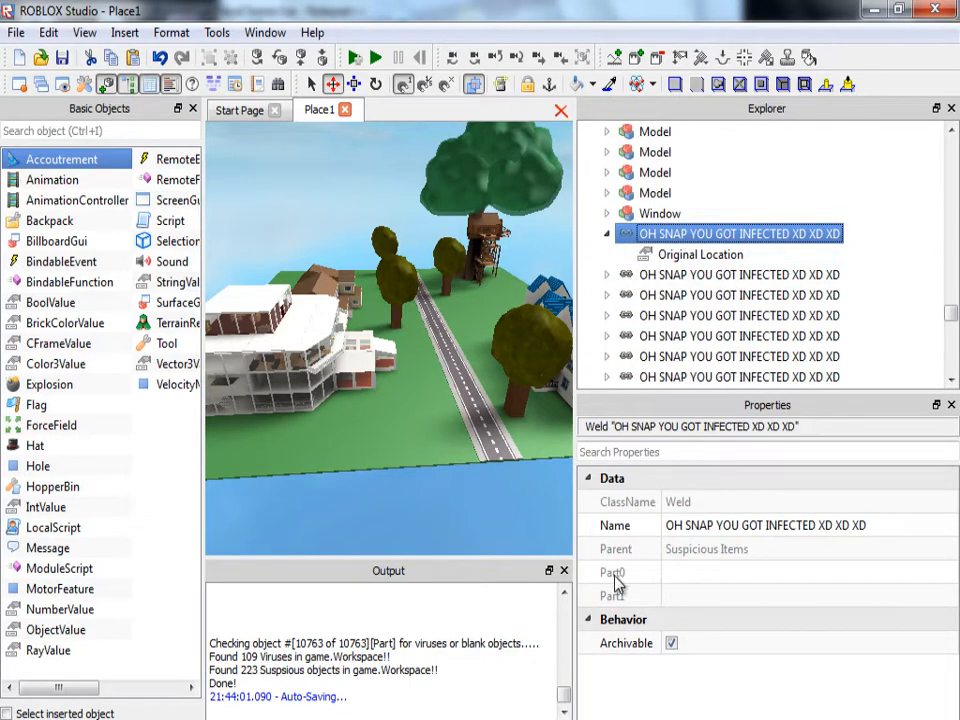
pyautogui.moveTo(710, 516)
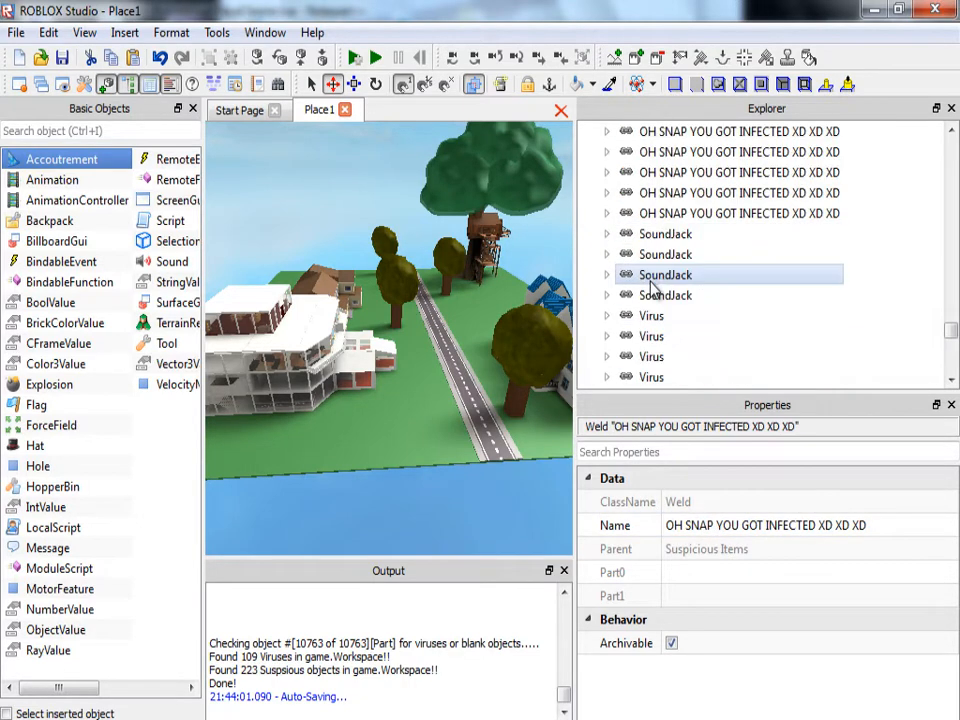
# - Move down the Explorer list and select the VirusChest folder
pyautogui.scroll(-3)
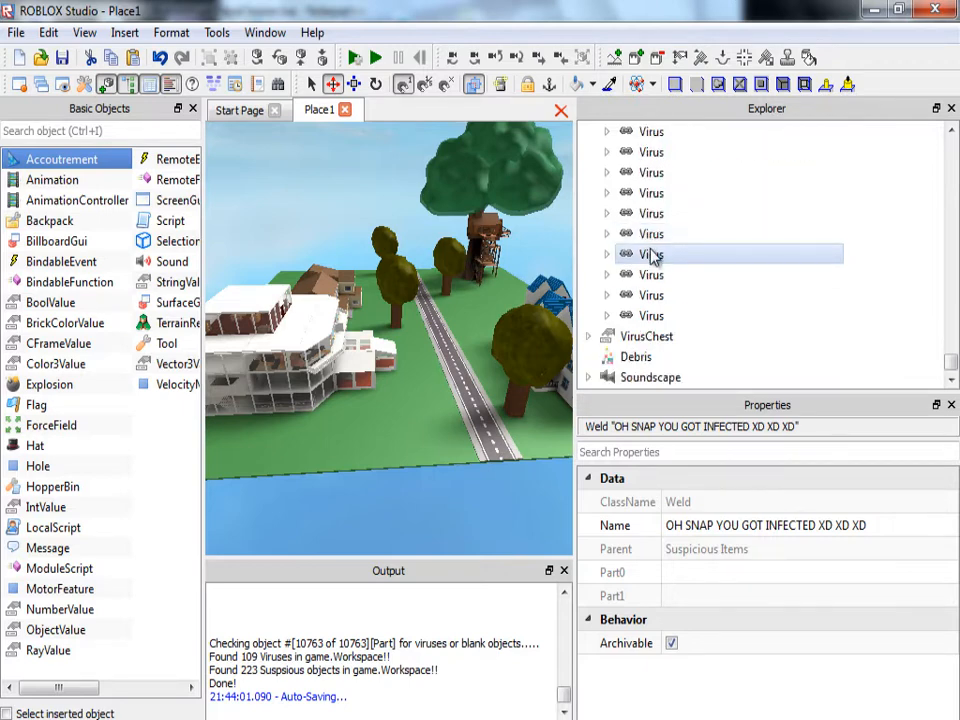
pyautogui.click(648, 336)
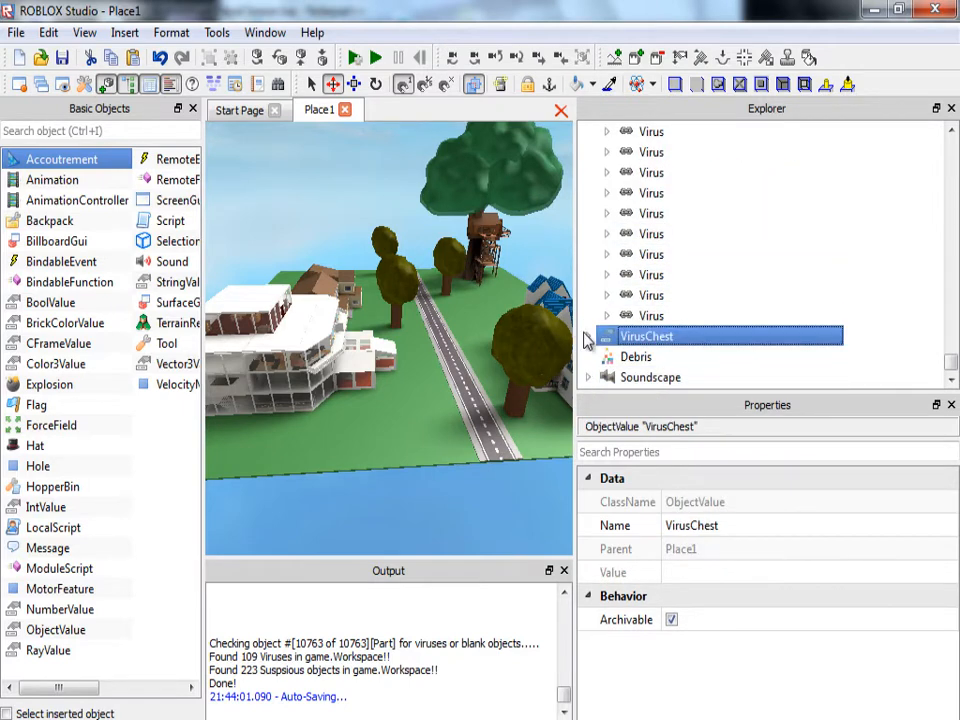
# - Expand VirusChest, read a quarantined Anti-Lag script's code and close it again
pyautogui.click(606, 336)
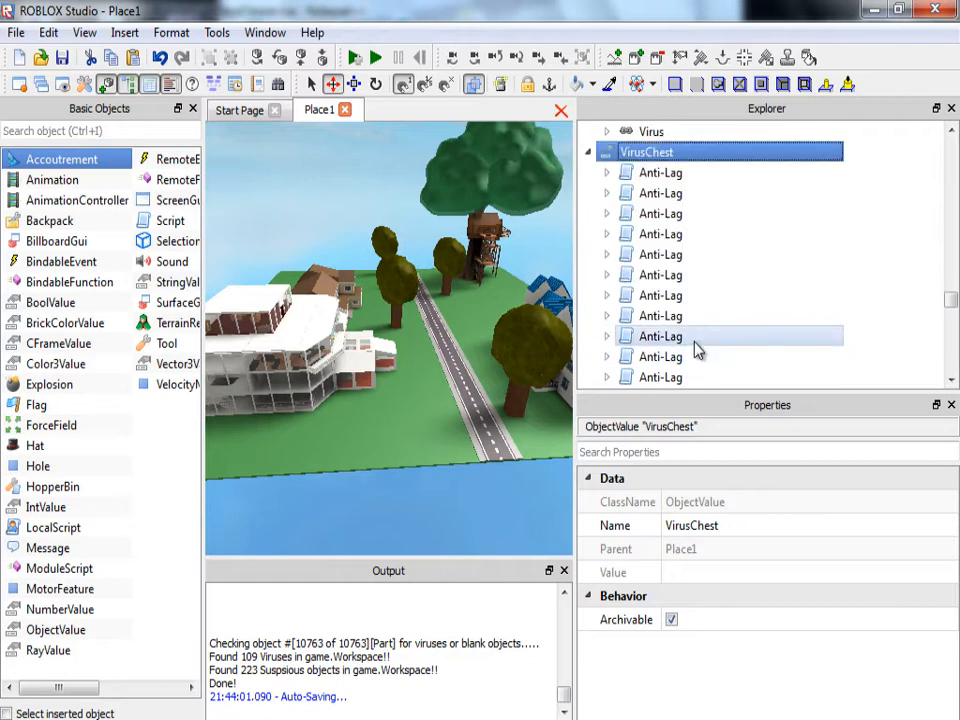
pyautogui.scroll(-3)
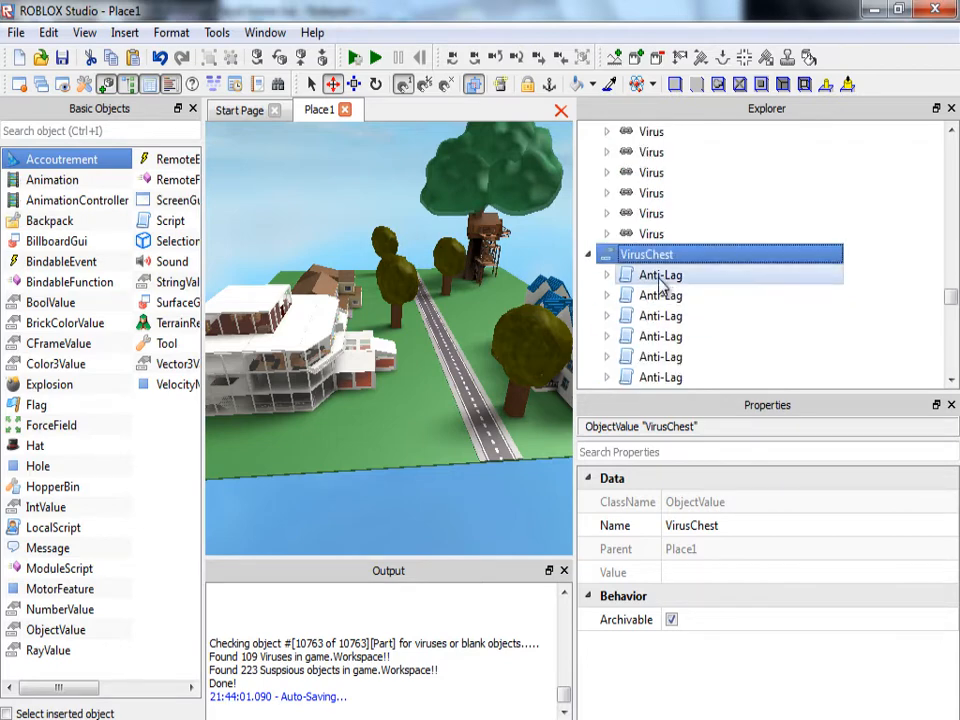
pyautogui.doubleClick(660, 274)
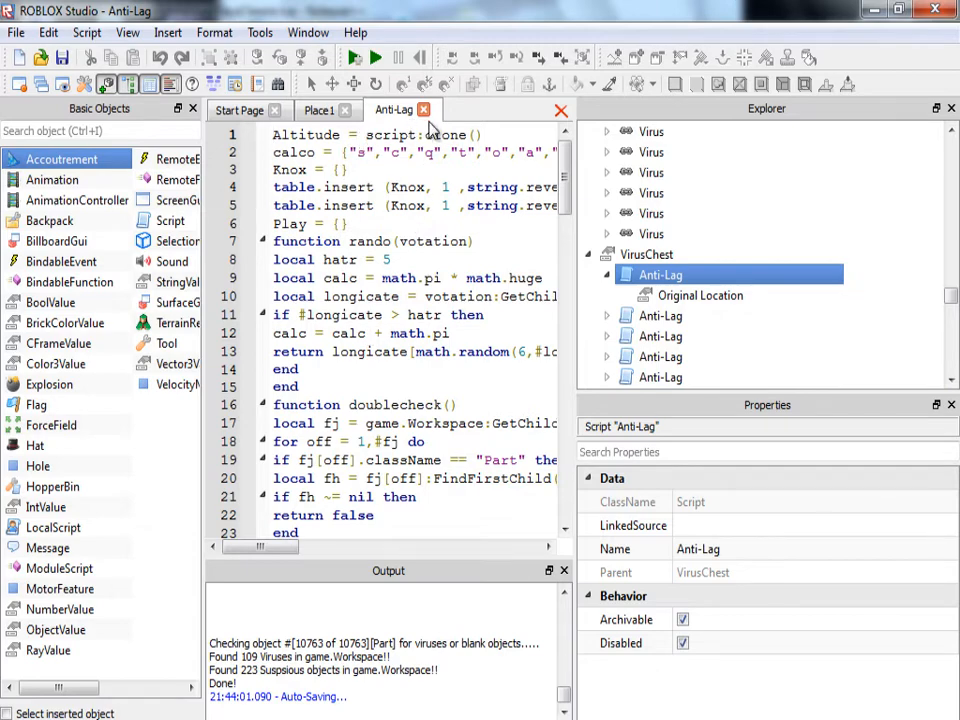
pyautogui.click(436, 110)
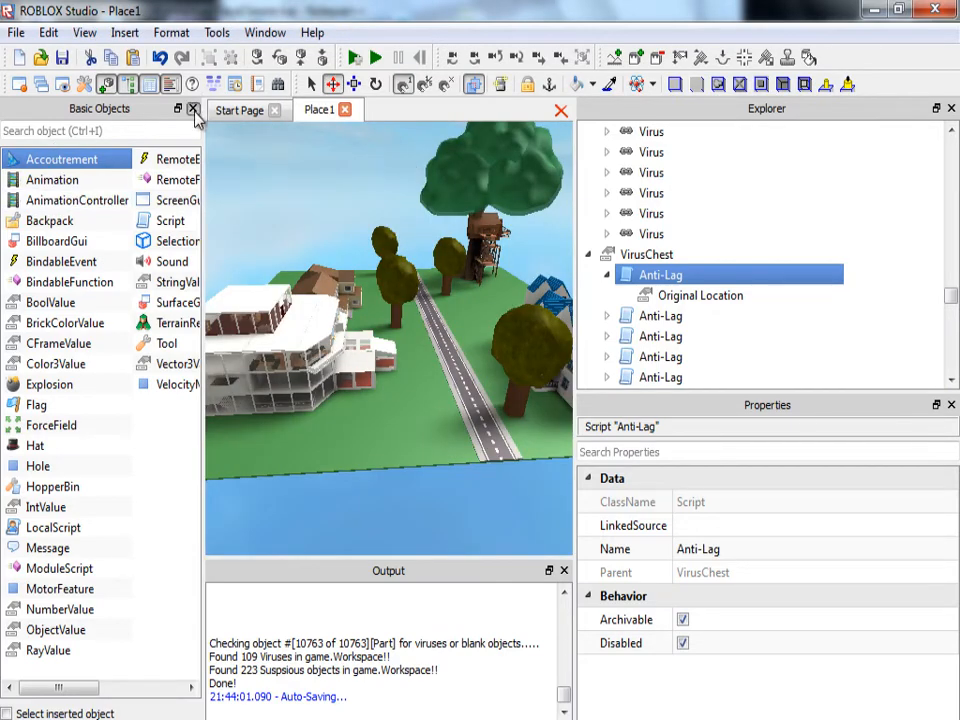
pyautogui.click(190, 108)
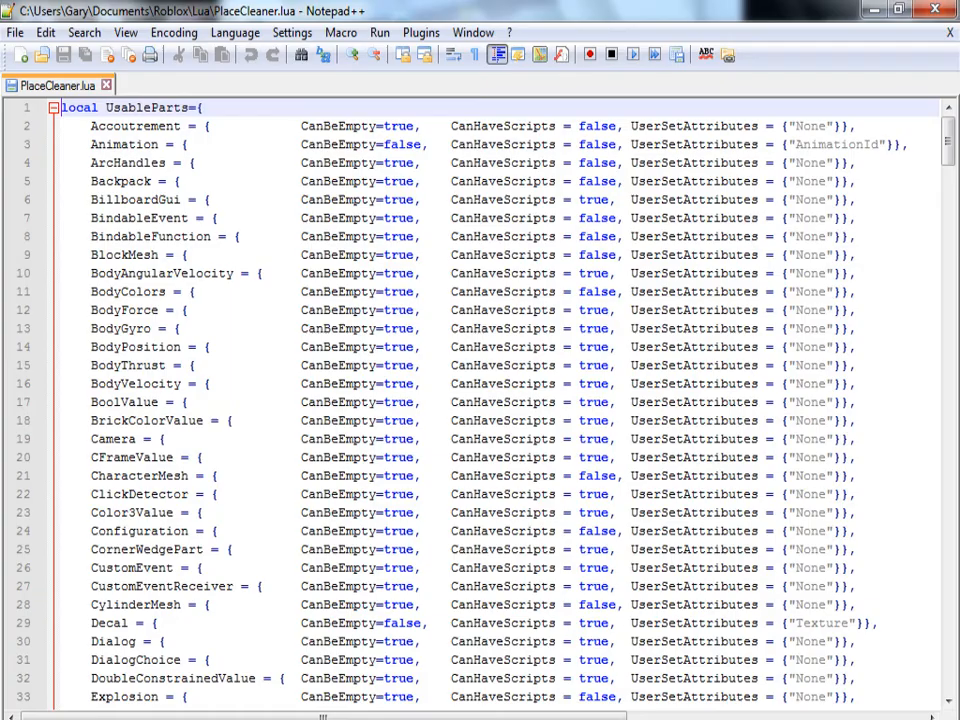
# - Scroll to the end of PlaceCleaner.lua where empty VirusChest and Suspicious Items folders are removed
pyautogui.scroll(-3)
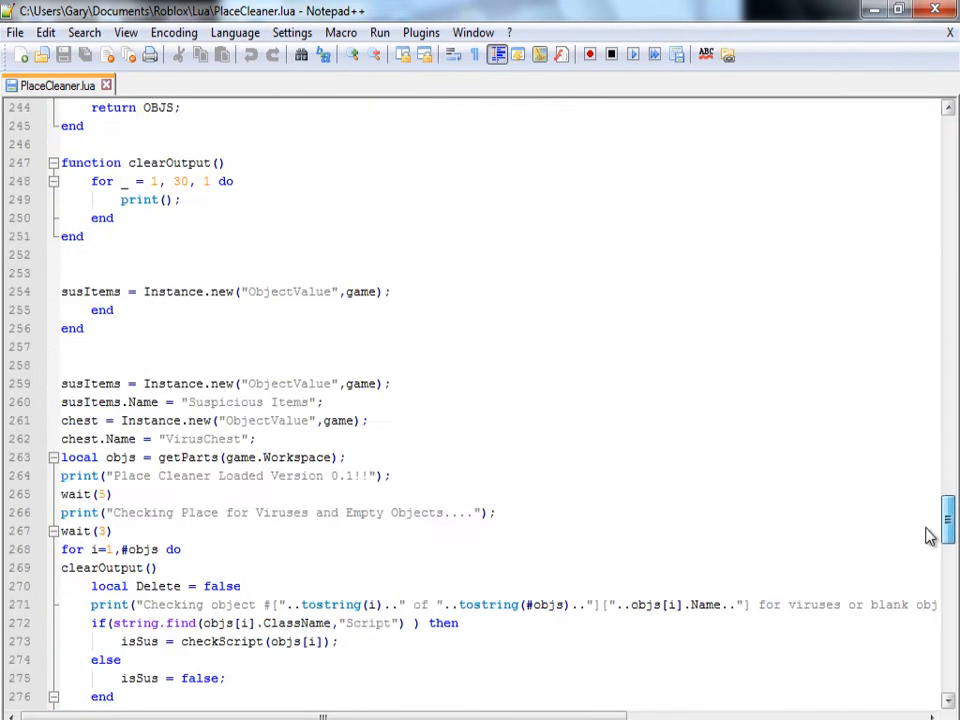
pyautogui.scroll(-3)
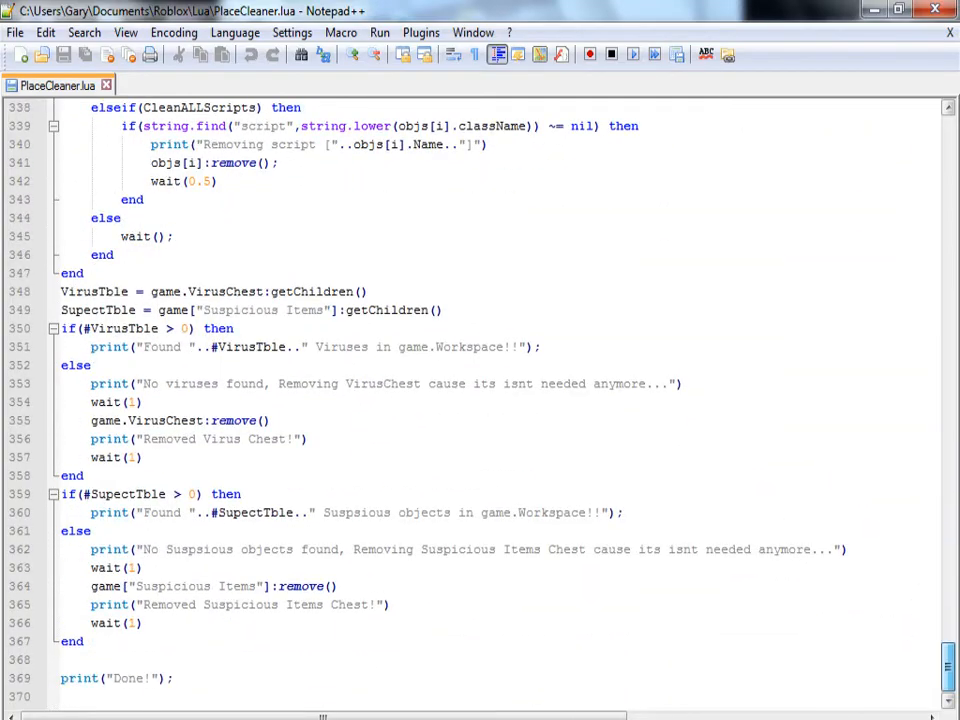